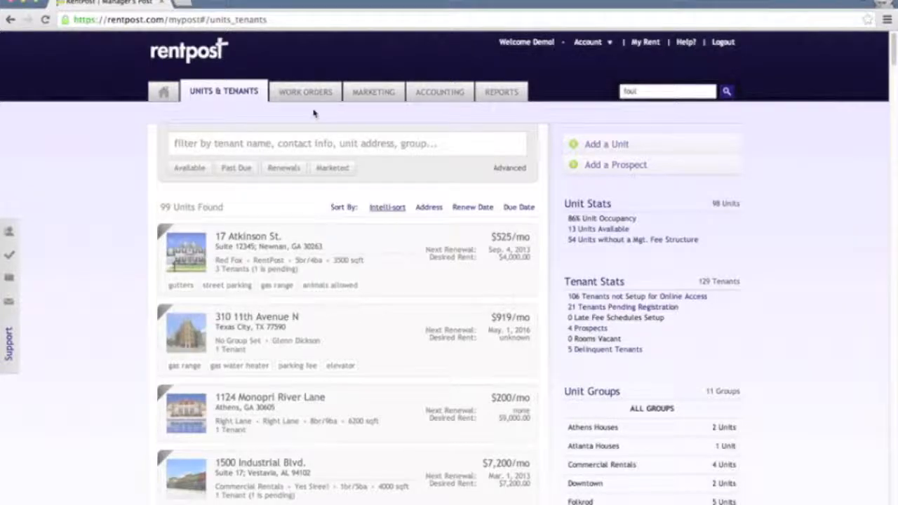
Step: Show the Work Orders list, preview and close the new work order form, and browse the list
{"action": "left_click", "coordinate": [304, 92]}
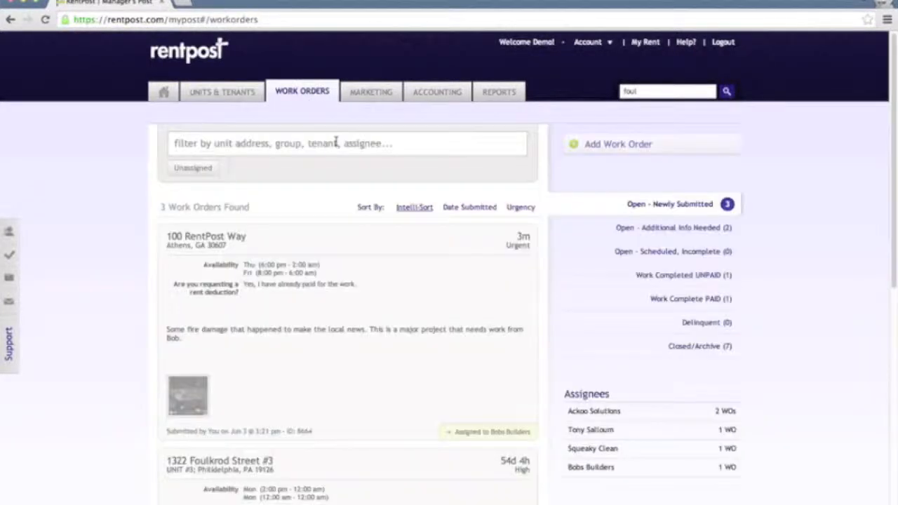
{"action": "mouse_move", "coordinate": [433, 253]}
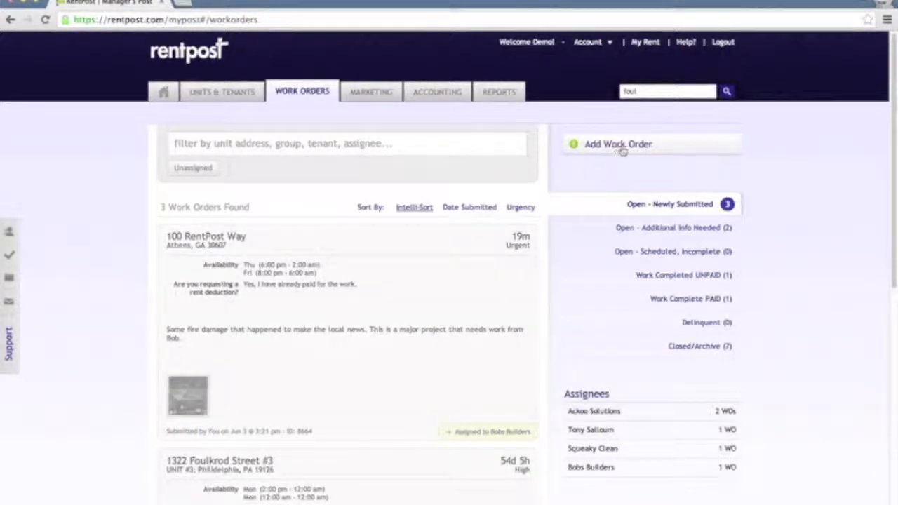
{"action": "left_click", "coordinate": [617, 143]}
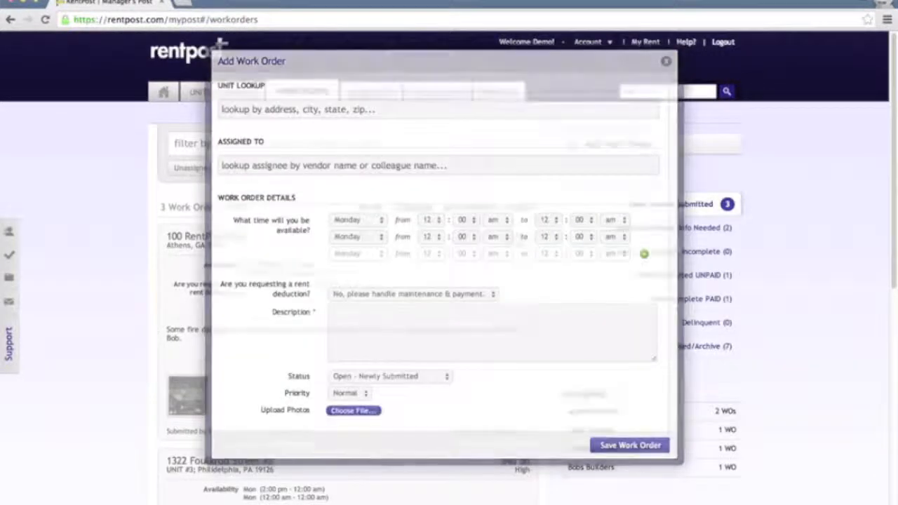
{"action": "left_click", "coordinate": [664, 62]}
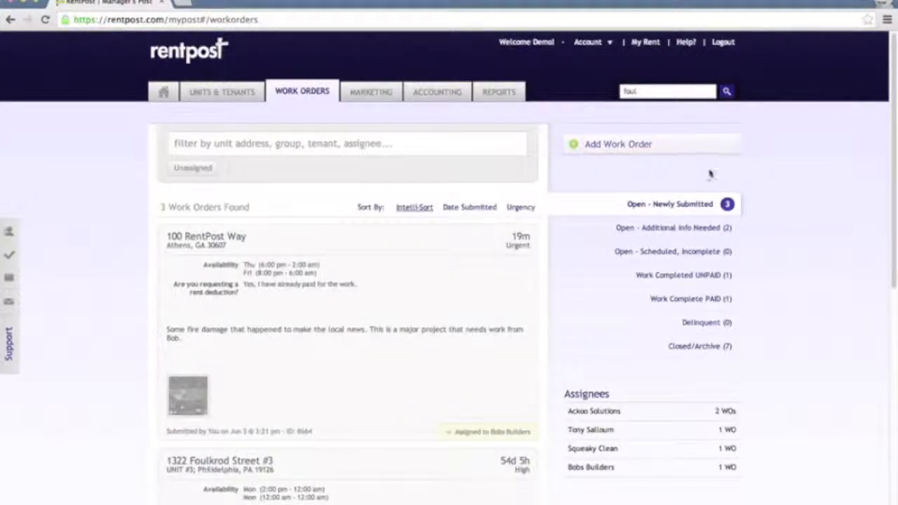
{"action": "mouse_move", "coordinate": [765, 234]}
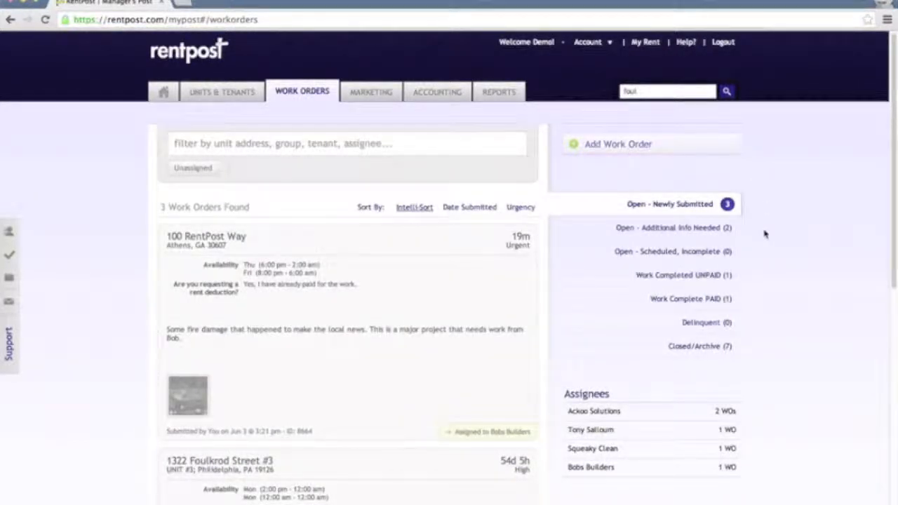
{"action": "mouse_move", "coordinate": [746, 175]}
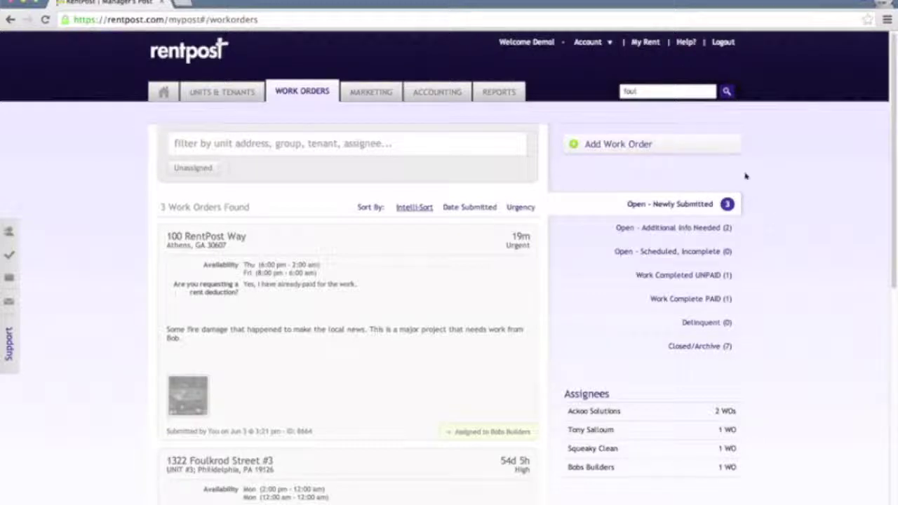
{"action": "scroll", "scroll_direction": "down", "scroll_amount": 3}
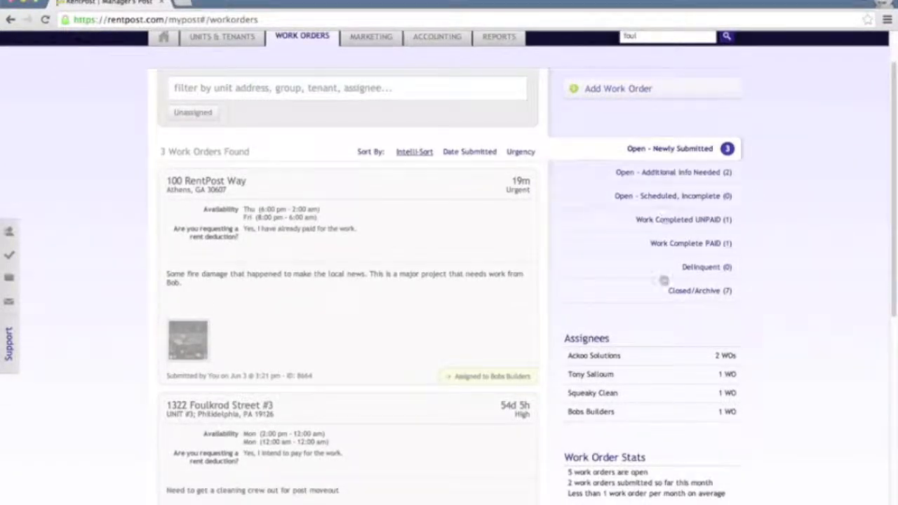
{"action": "scroll", "scroll_direction": "up", "scroll_amount": 3}
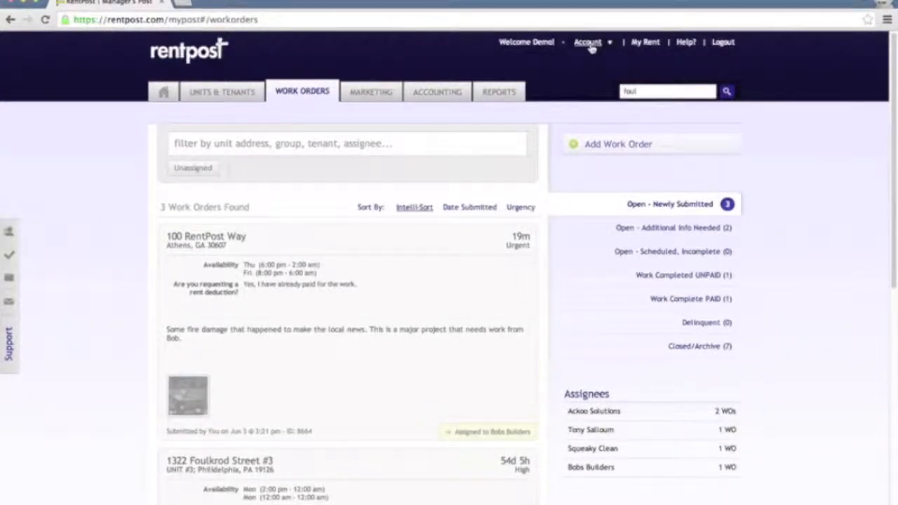
Step: Show the Work Orders section of account settings with its seven statuses
{"action": "left_click", "coordinate": [587, 92]}
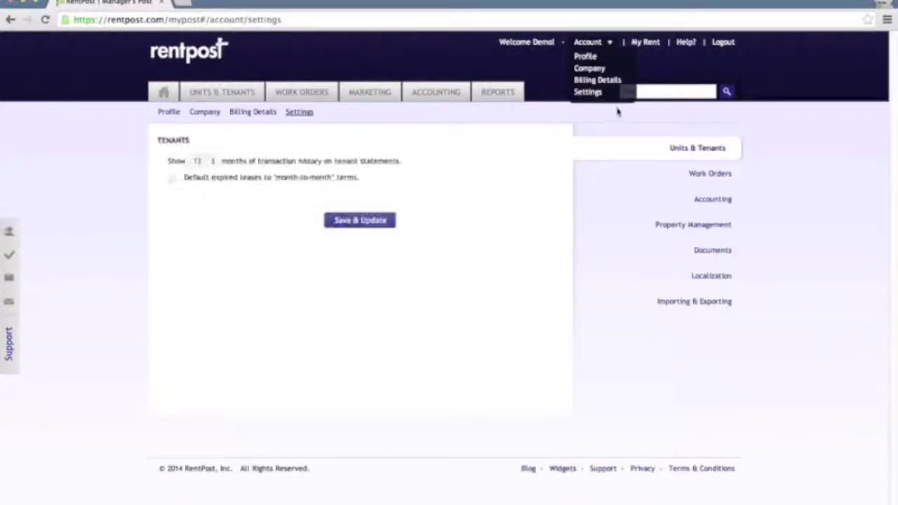
{"action": "left_click", "coordinate": [701, 173]}
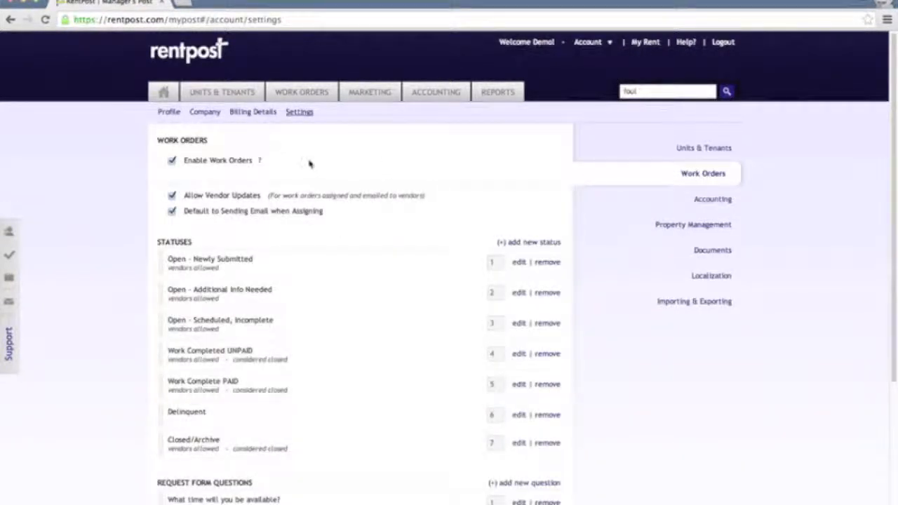
{"action": "mouse_move", "coordinate": [327, 179]}
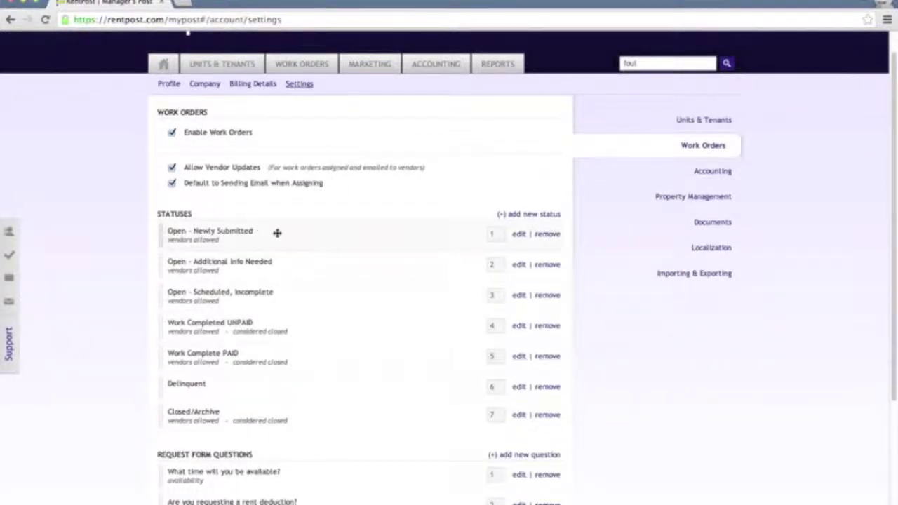
{"action": "mouse_move", "coordinate": [341, 409]}
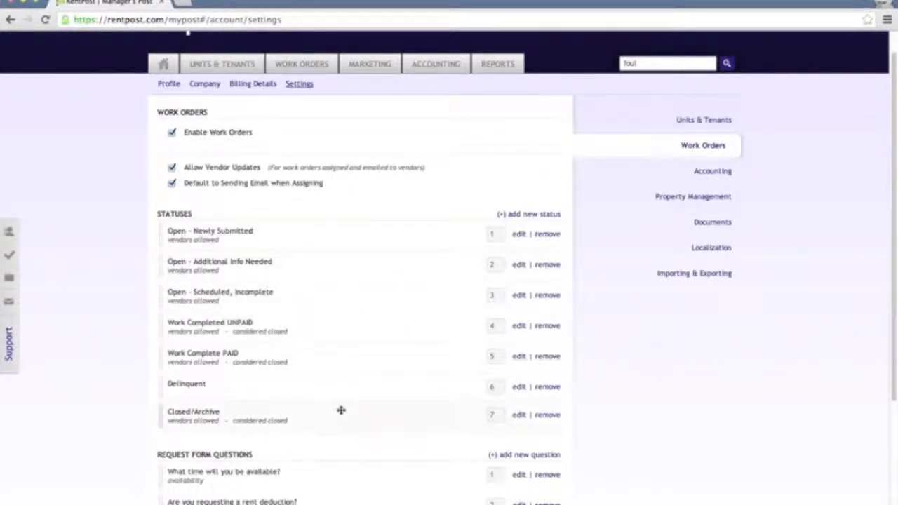
{"action": "mouse_move", "coordinate": [530, 192]}
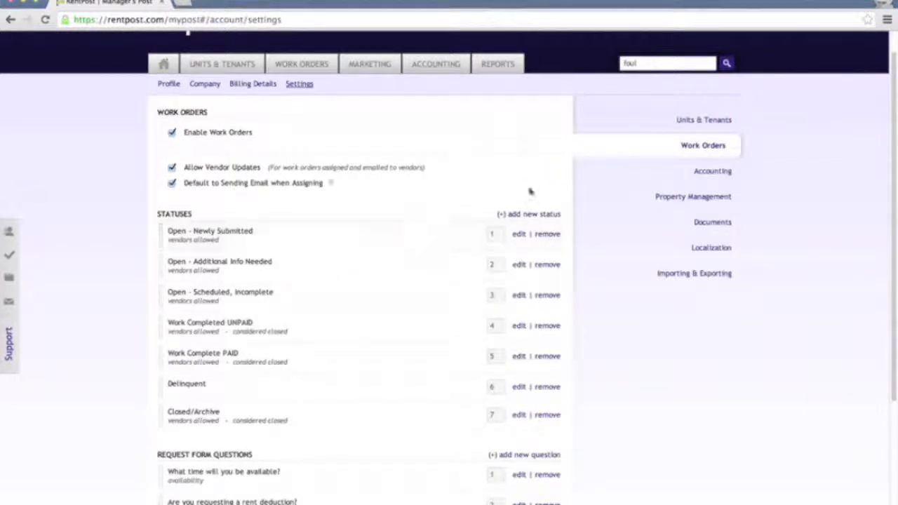
{"action": "left_click", "coordinate": [527, 214]}
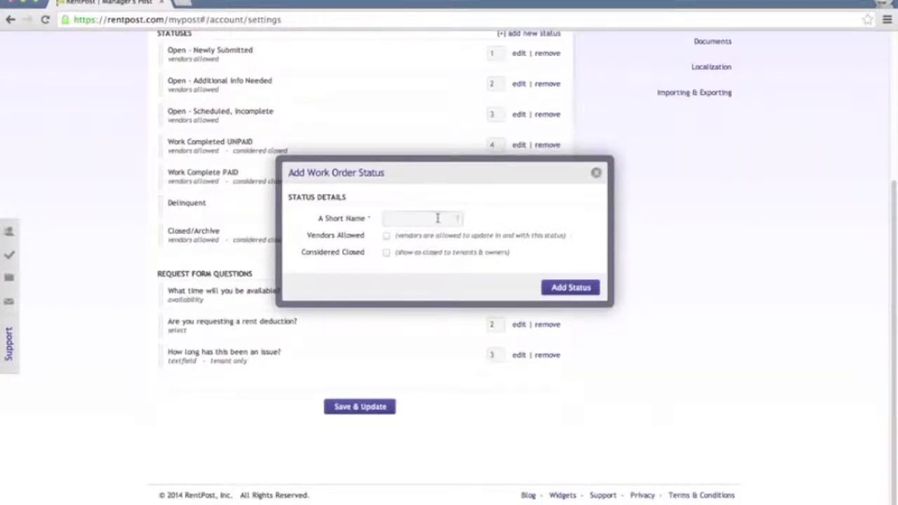
{"action": "mouse_move", "coordinate": [418, 241]}
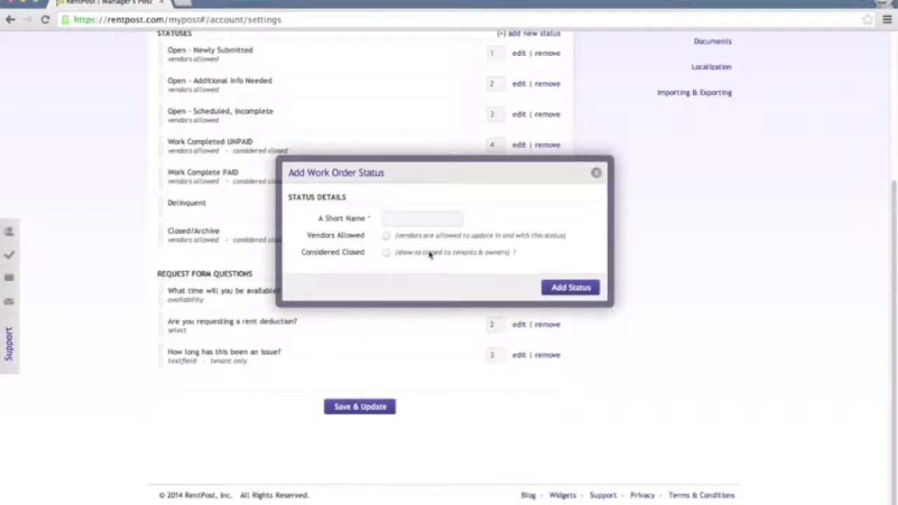
{"action": "mouse_move", "coordinate": [538, 171]}
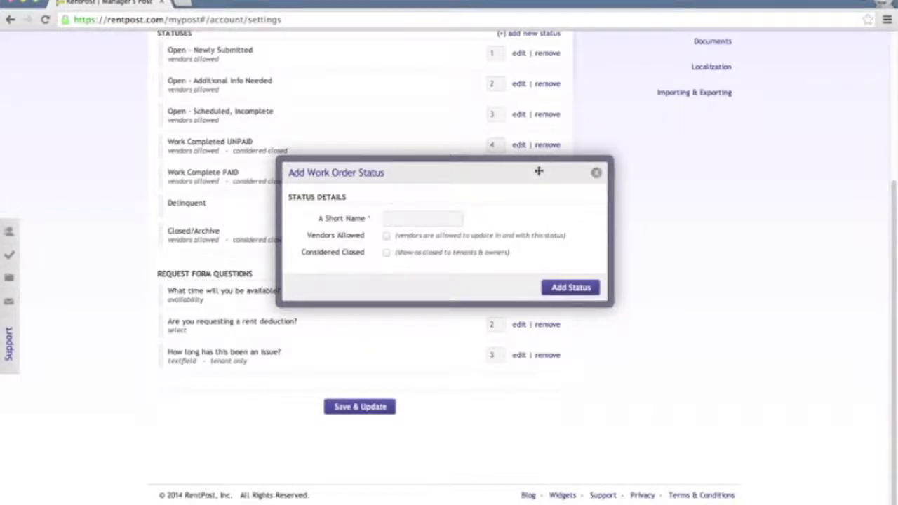
{"action": "left_click", "coordinate": [595, 172]}
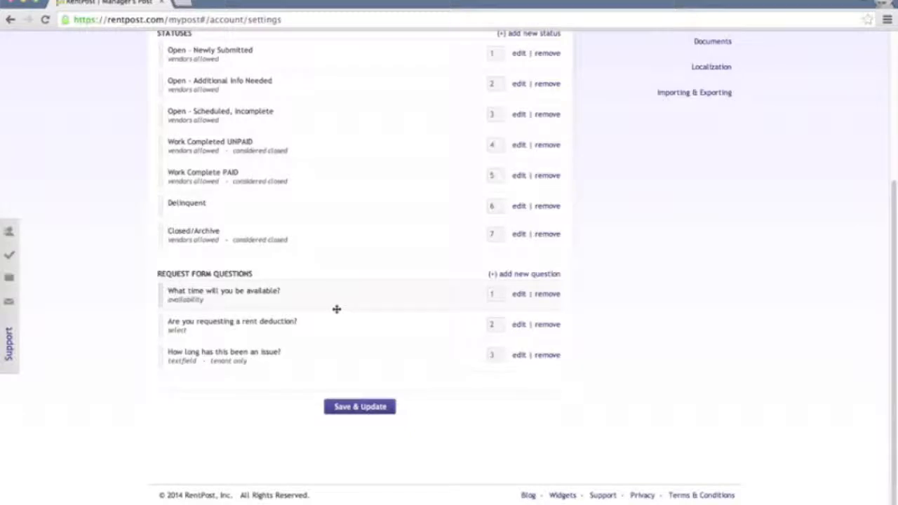
{"action": "mouse_move", "coordinate": [345, 363]}
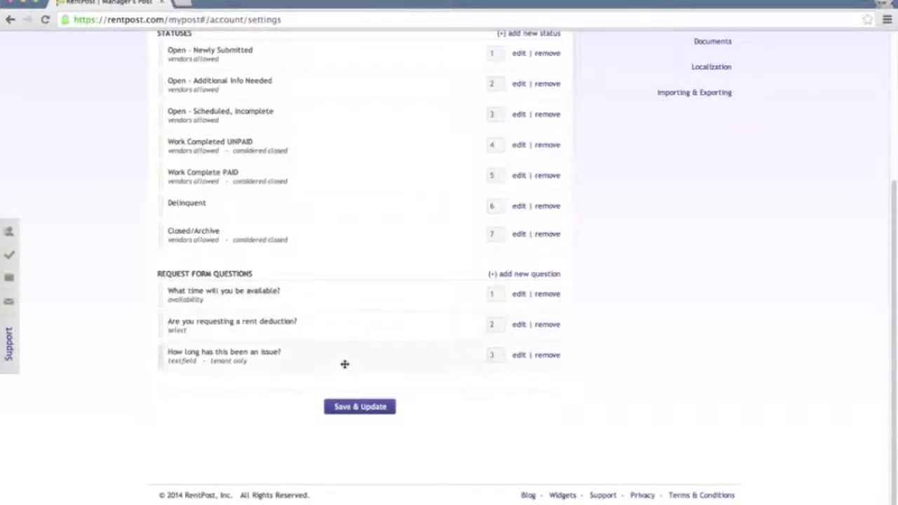
{"action": "mouse_move", "coordinate": [355, 291]}
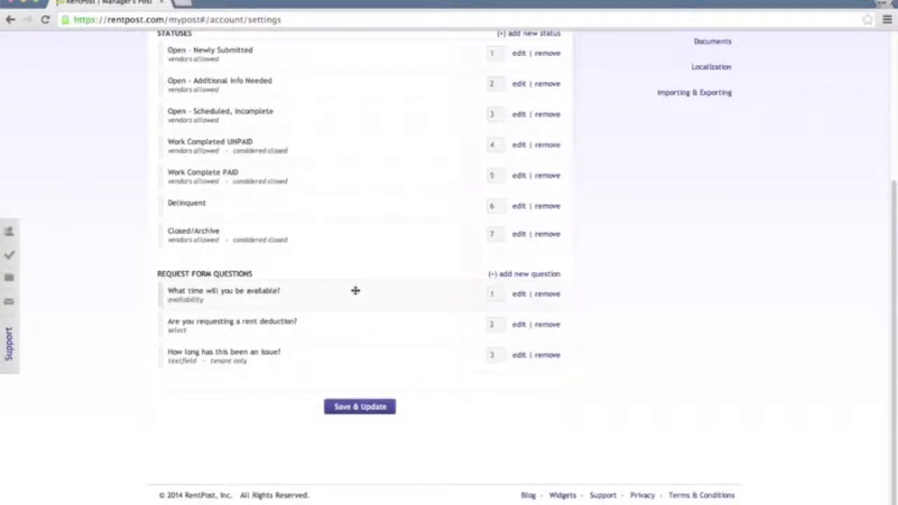
{"action": "left_click", "coordinate": [526, 274]}
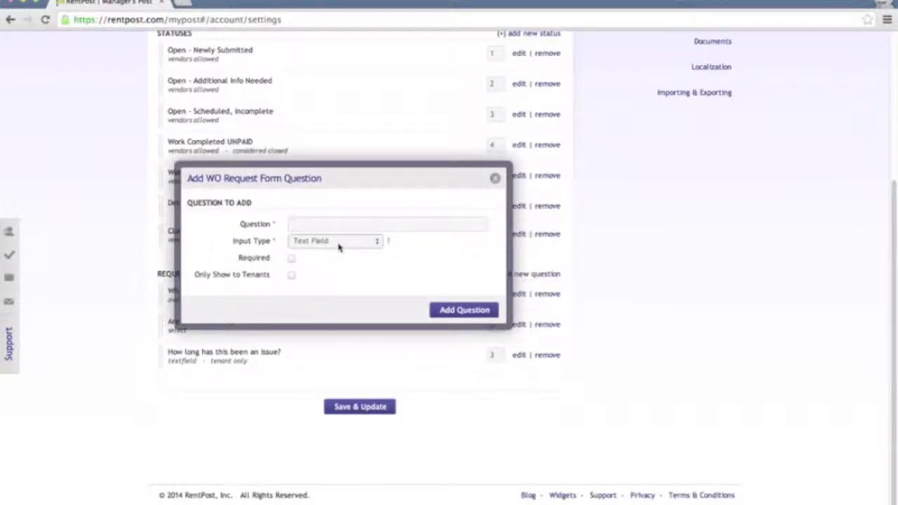
{"action": "left_click", "coordinate": [335, 240]}
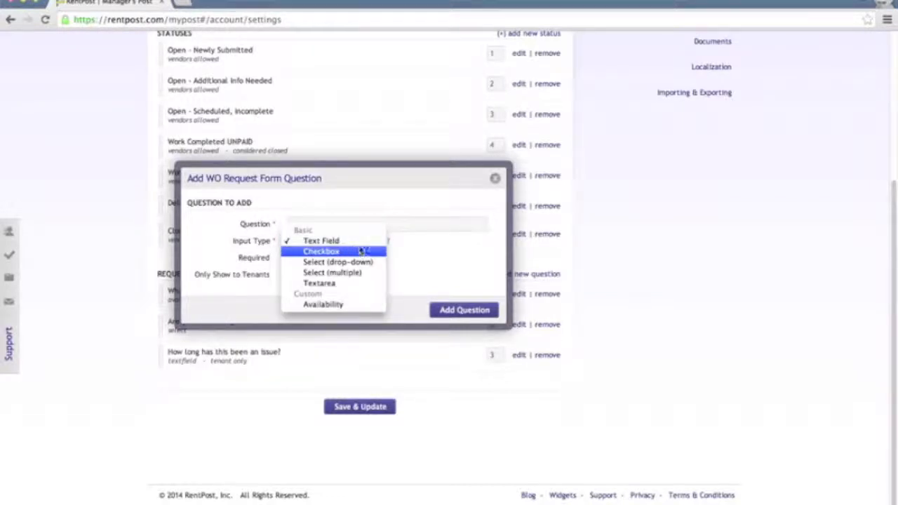
{"action": "mouse_move", "coordinate": [360, 274]}
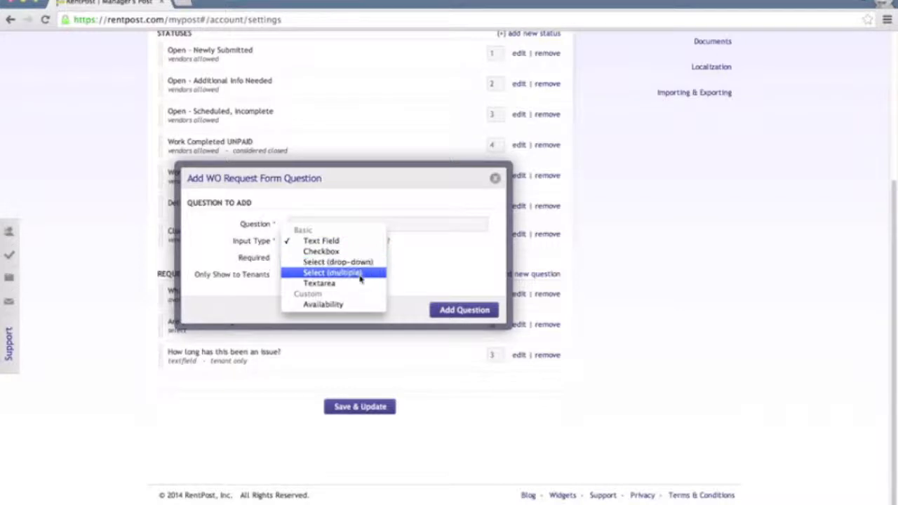
{"action": "mouse_move", "coordinate": [333, 261]}
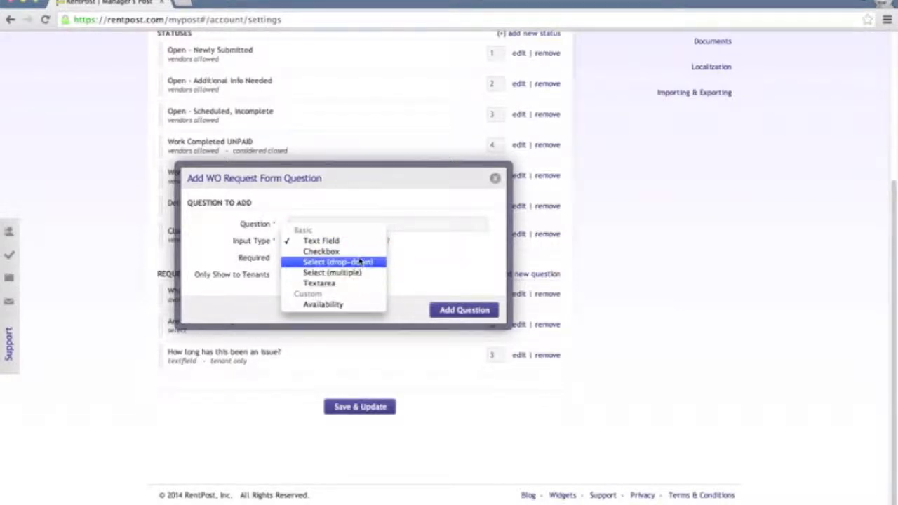
{"action": "mouse_move", "coordinate": [333, 282]}
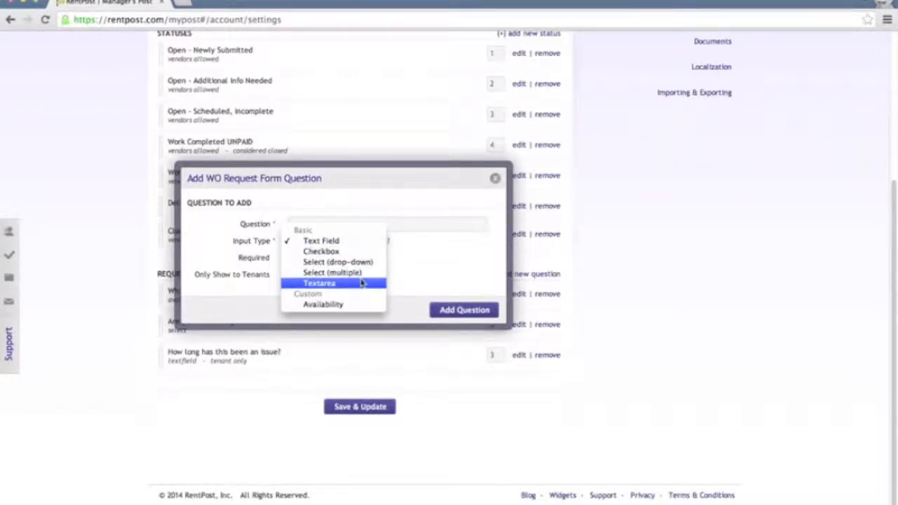
{"action": "left_click", "coordinate": [320, 240]}
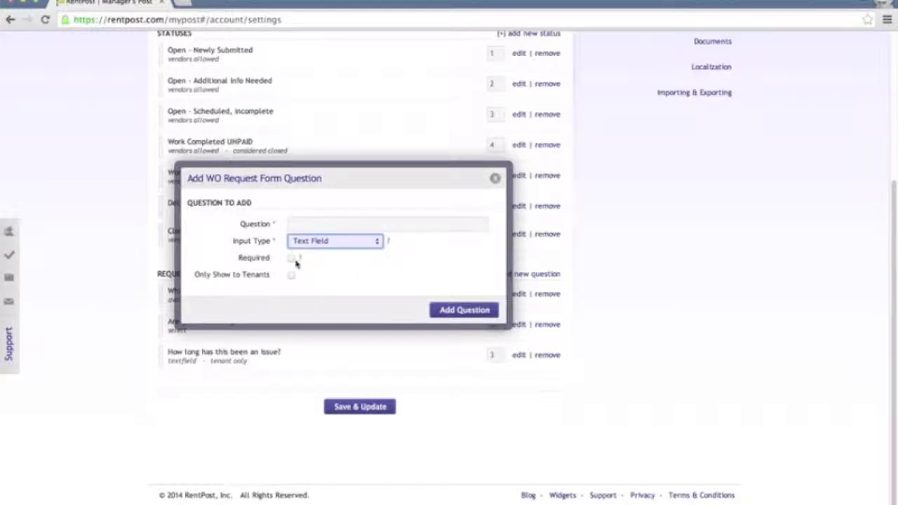
{"action": "left_click", "coordinate": [335, 240]}
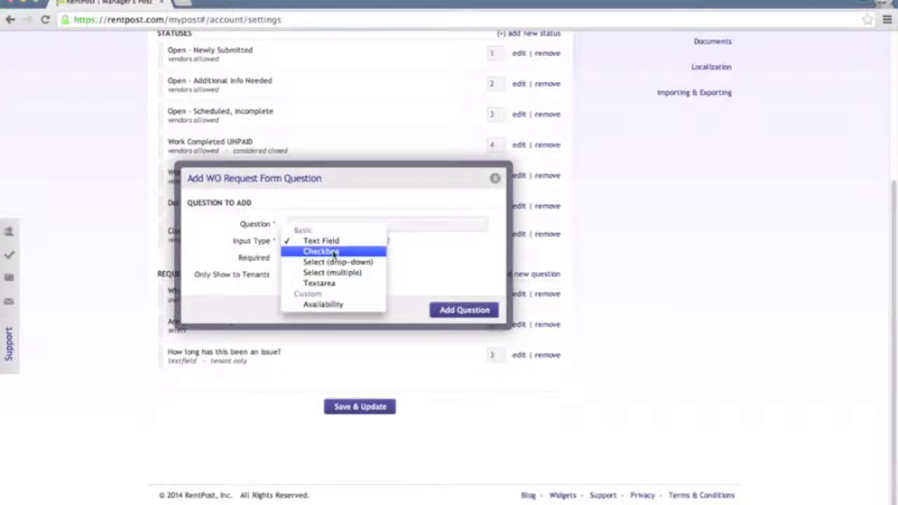
{"action": "left_click", "coordinate": [321, 241]}
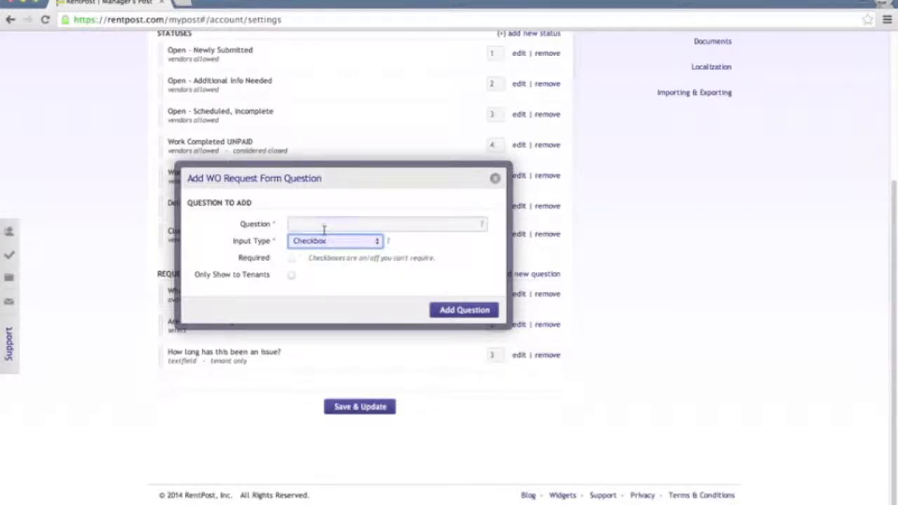
{"action": "left_click", "coordinate": [385, 224]}
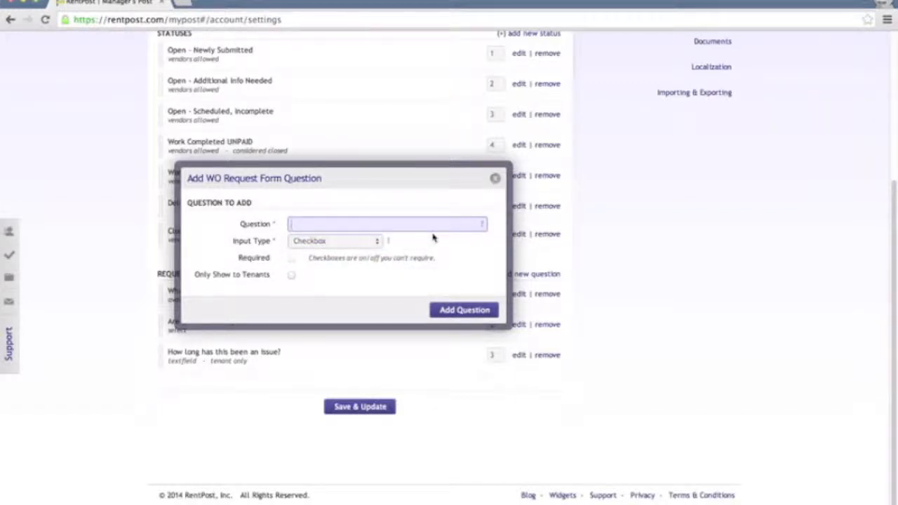
{"action": "type", "text": "w"}
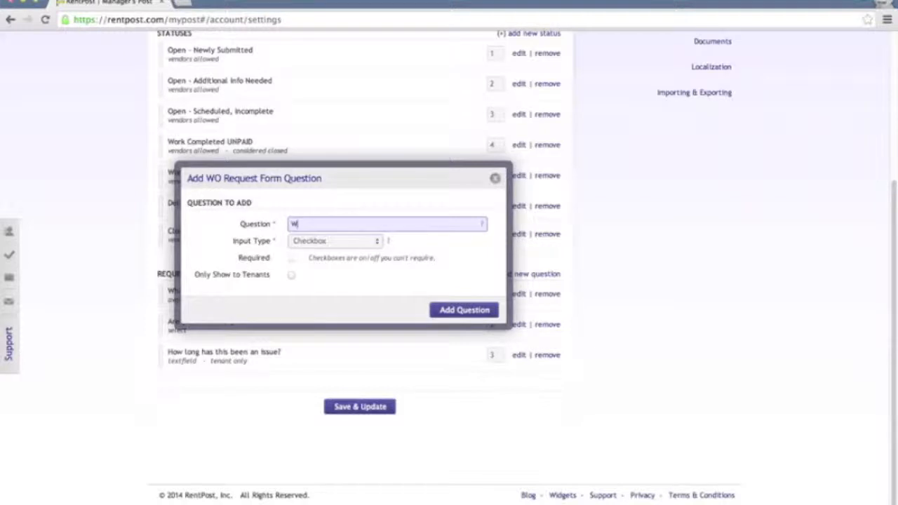
{"action": "type", "text": "Will you be a"}
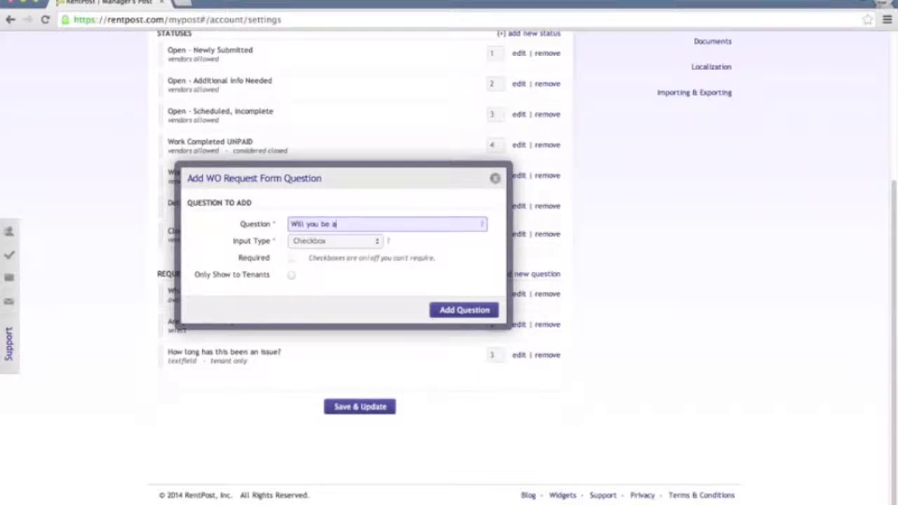
{"action": "type", "text": "t home"}
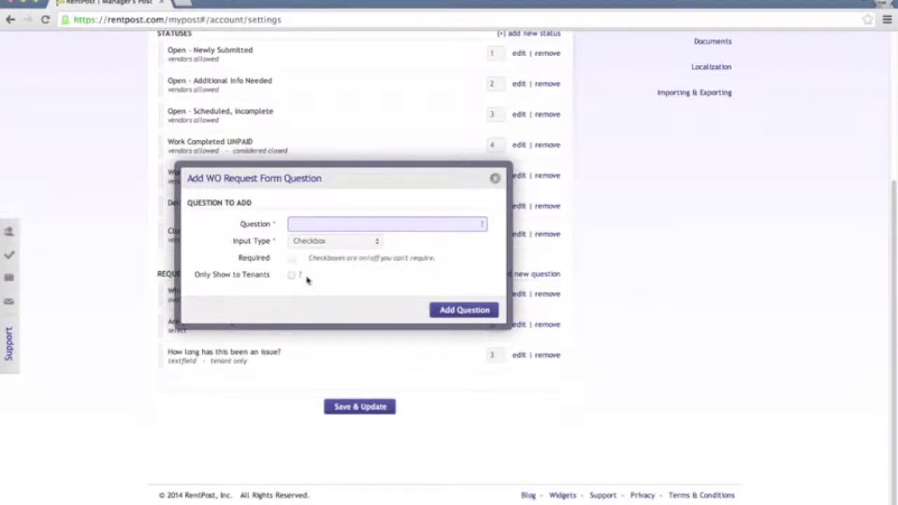
{"action": "mouse_move", "coordinate": [334, 282]}
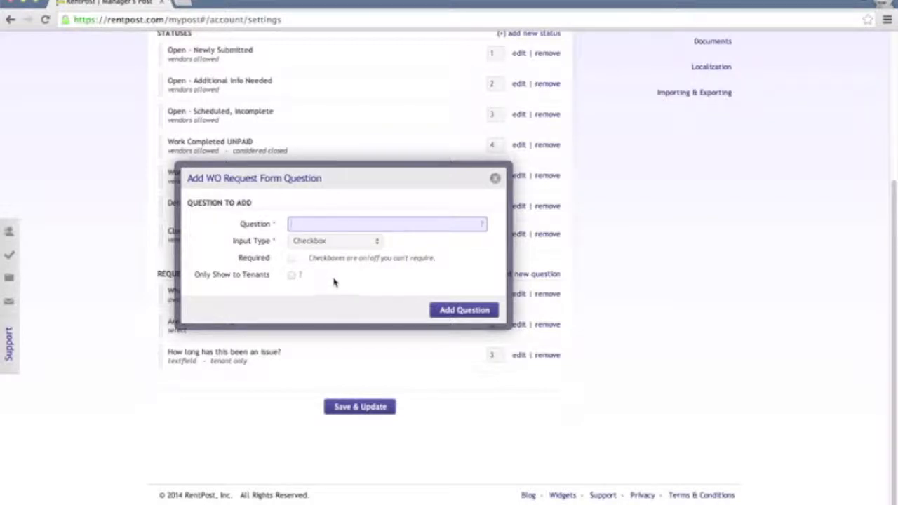
{"action": "mouse_move", "coordinate": [436, 274]}
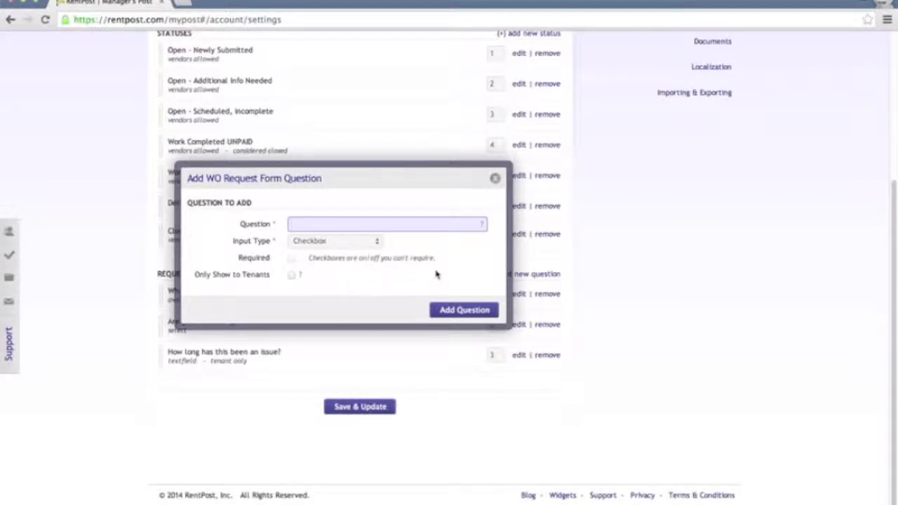
{"action": "mouse_move", "coordinate": [440, 187]}
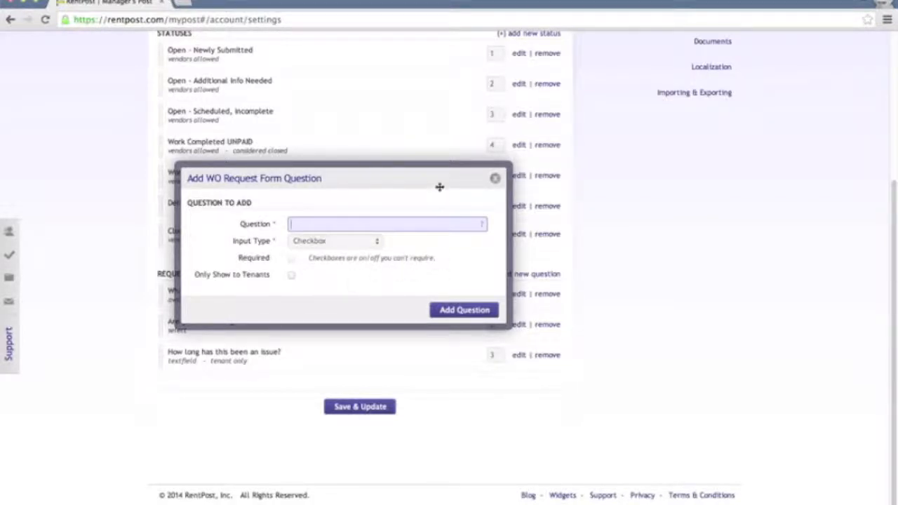
{"action": "left_click", "coordinate": [495, 178]}
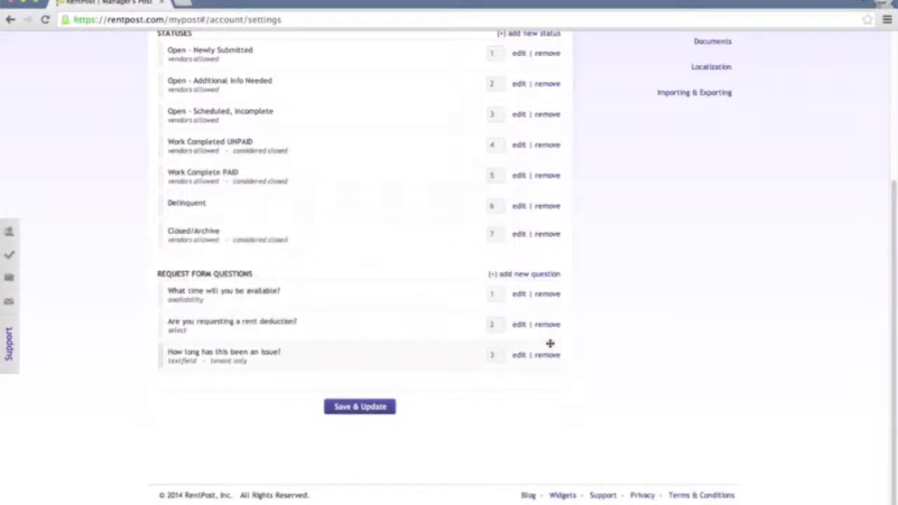
Step: Return to the Work Orders list showing the three newly submitted orders
{"action": "scroll", "scroll_direction": "up", "scroll_amount": 3}
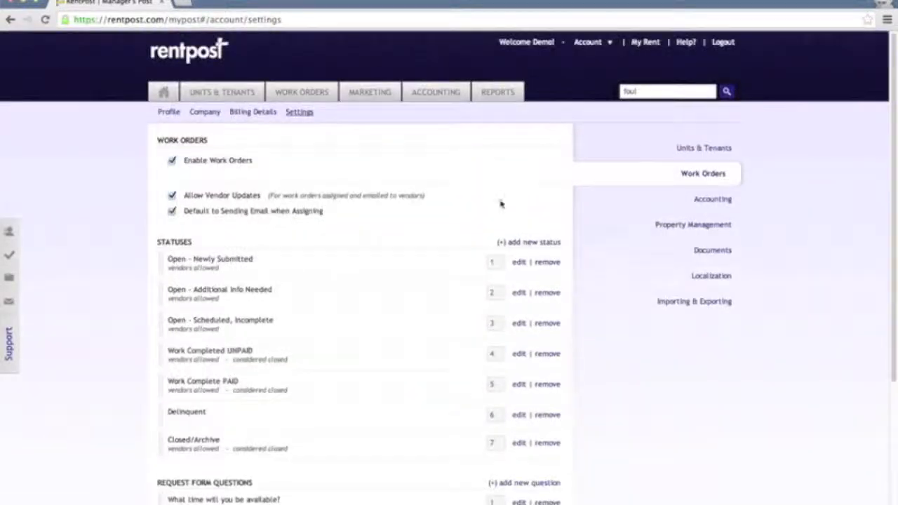
{"action": "left_click", "coordinate": [302, 92]}
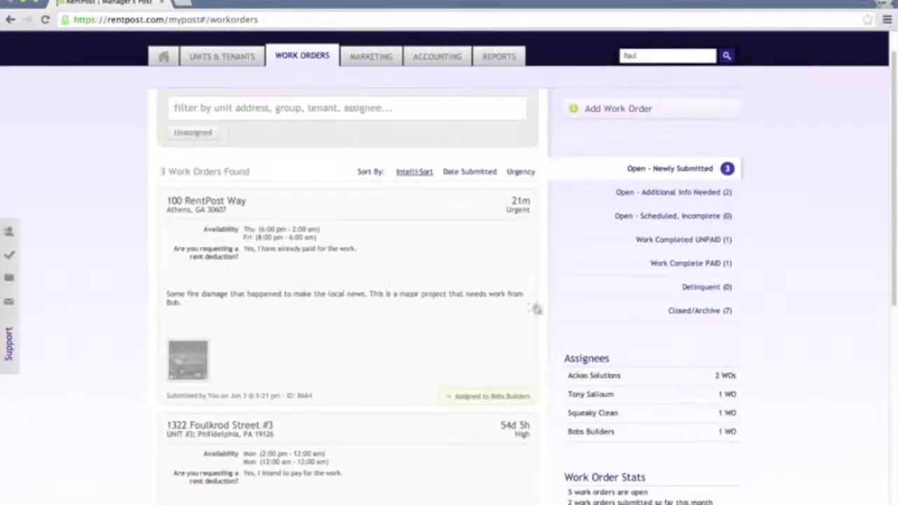
{"action": "mouse_move", "coordinate": [454, 252]}
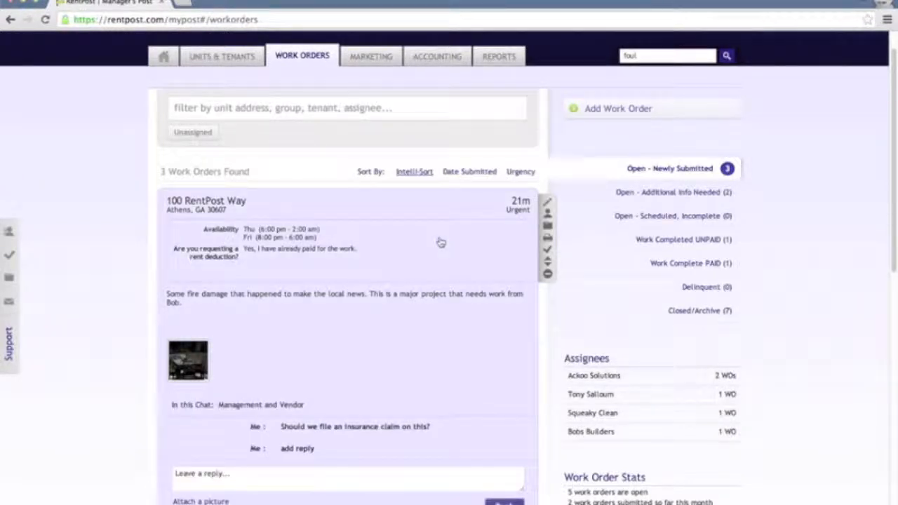
{"action": "mouse_move", "coordinate": [435, 234]}
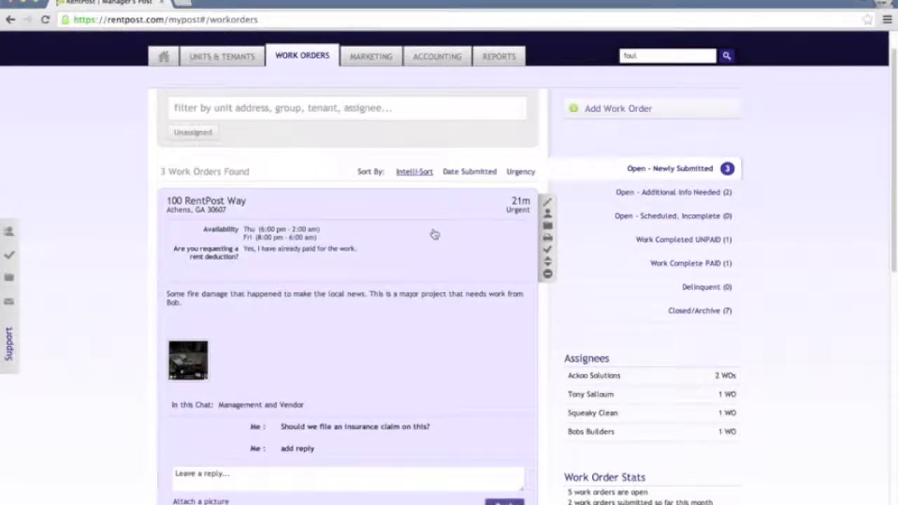
Step: View the 100 RentPost Way order's fire-damage photo full size, then close it
{"action": "scroll", "scroll_direction": "down", "scroll_amount": 3}
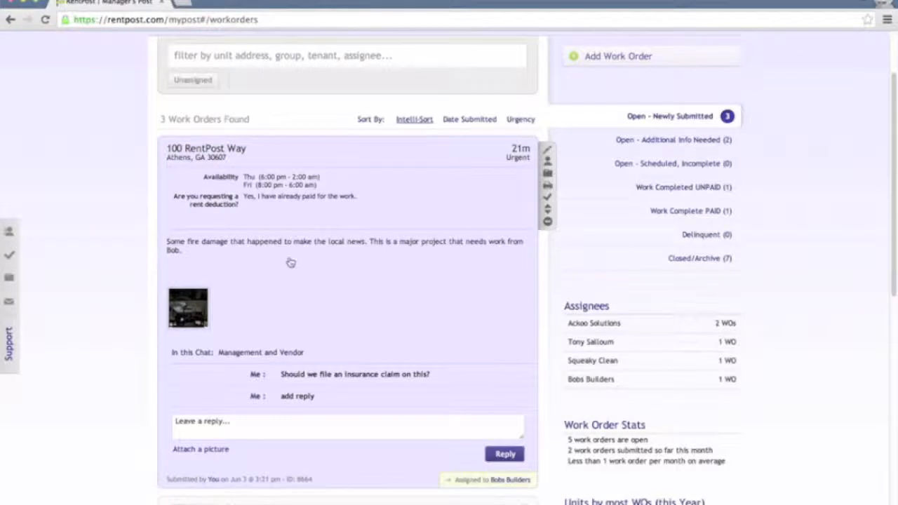
{"action": "mouse_move", "coordinate": [189, 312]}
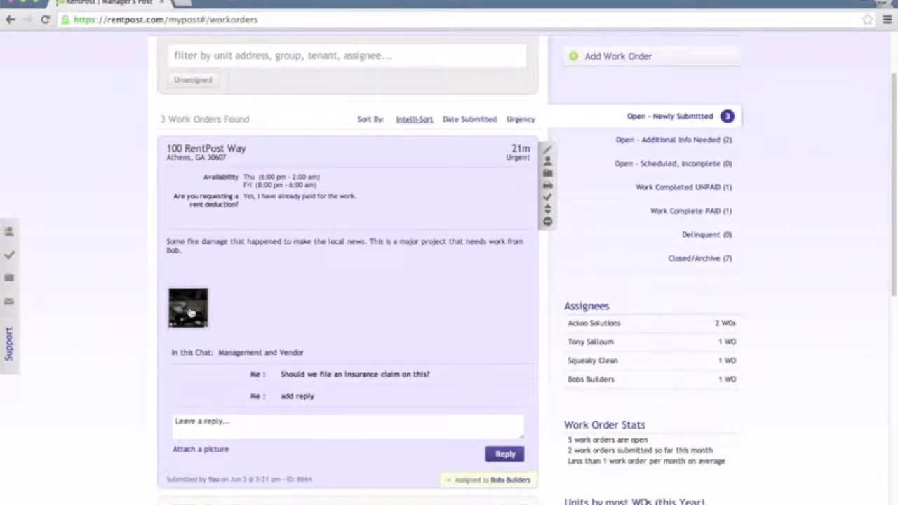
{"action": "left_click", "coordinate": [188, 307]}
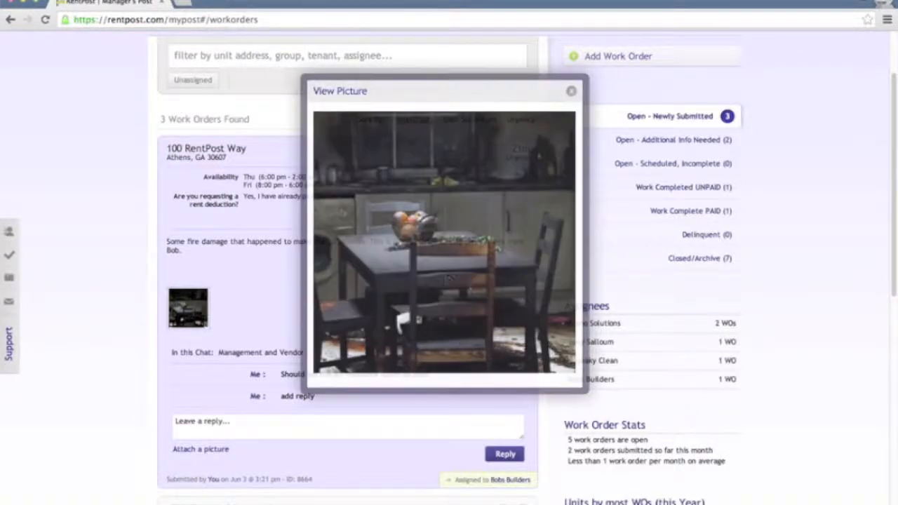
{"action": "left_click", "coordinate": [570, 90]}
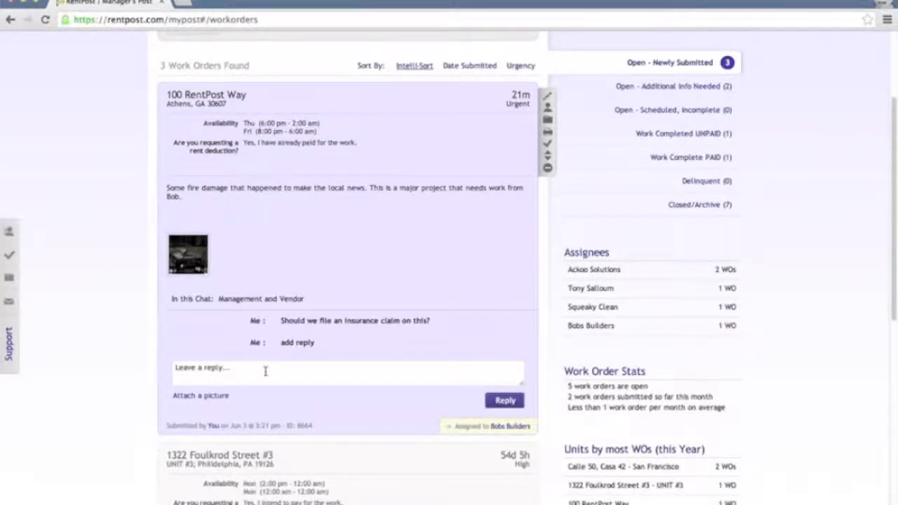
Step: Assign the 100 RentPost Way order to Bob's Builders with email notification checked
{"action": "left_click", "coordinate": [347, 372]}
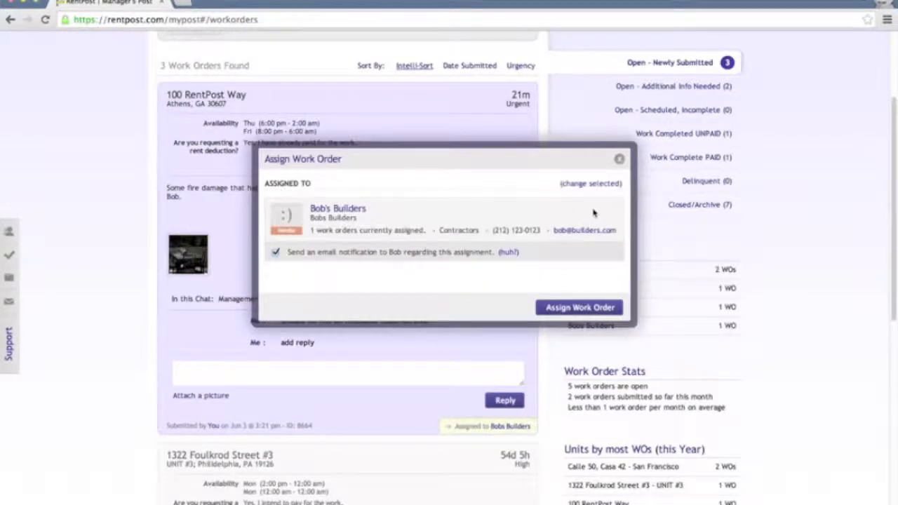
{"action": "mouse_move", "coordinate": [564, 299]}
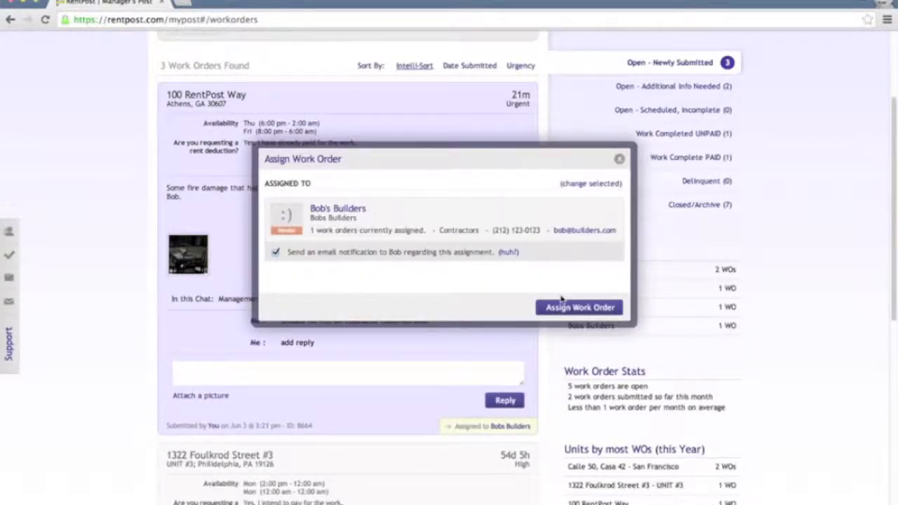
{"action": "mouse_move", "coordinate": [483, 252]}
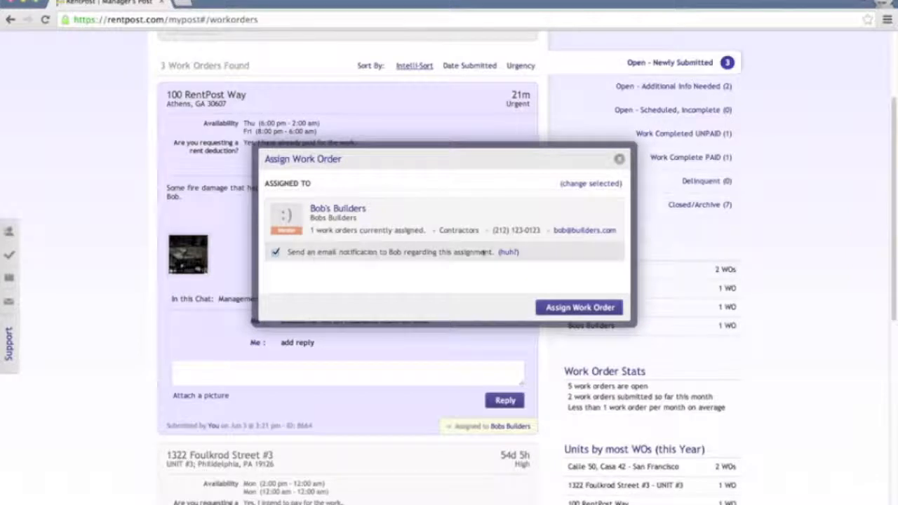
{"action": "mouse_move", "coordinate": [389, 261]}
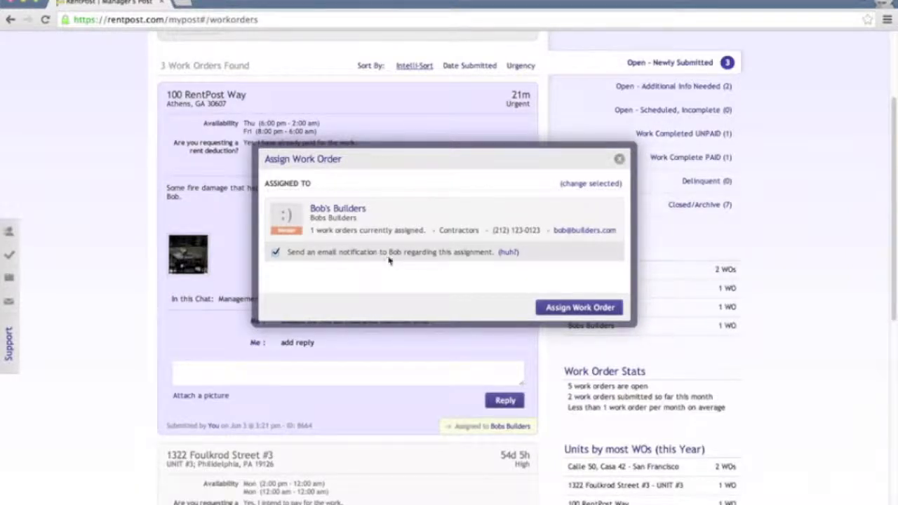
{"action": "mouse_move", "coordinate": [414, 279]}
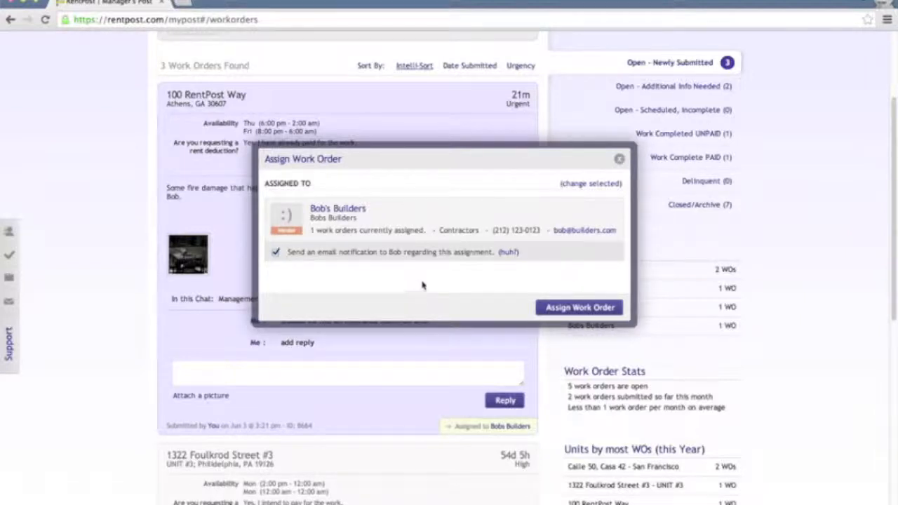
{"action": "mouse_move", "coordinate": [368, 262]}
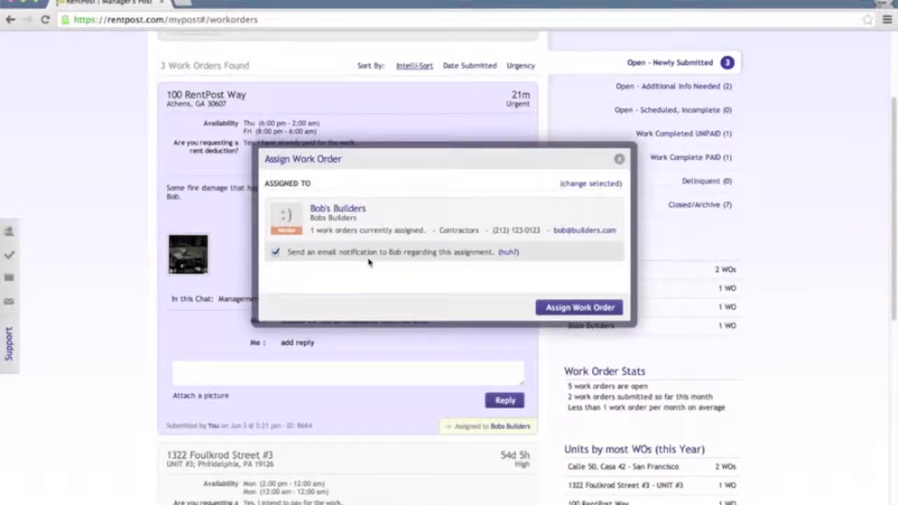
{"action": "mouse_move", "coordinate": [428, 261]}
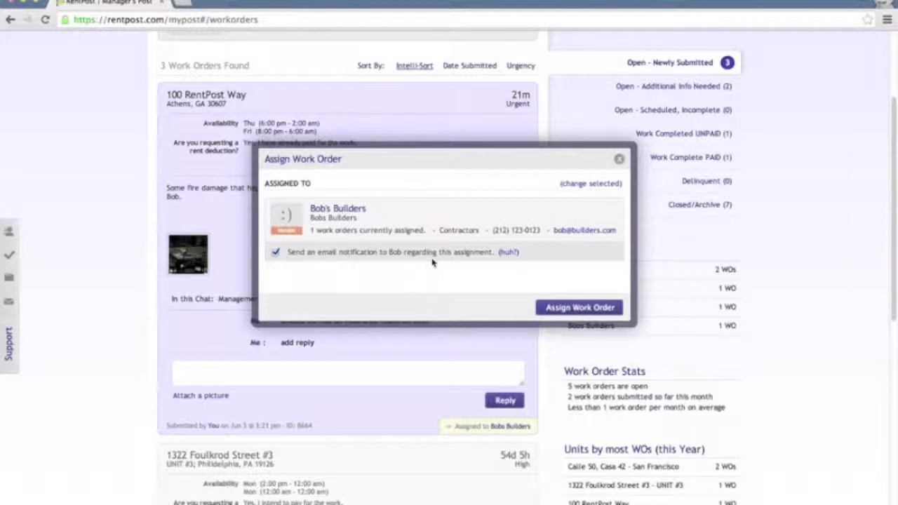
{"action": "mouse_move", "coordinate": [420, 263]}
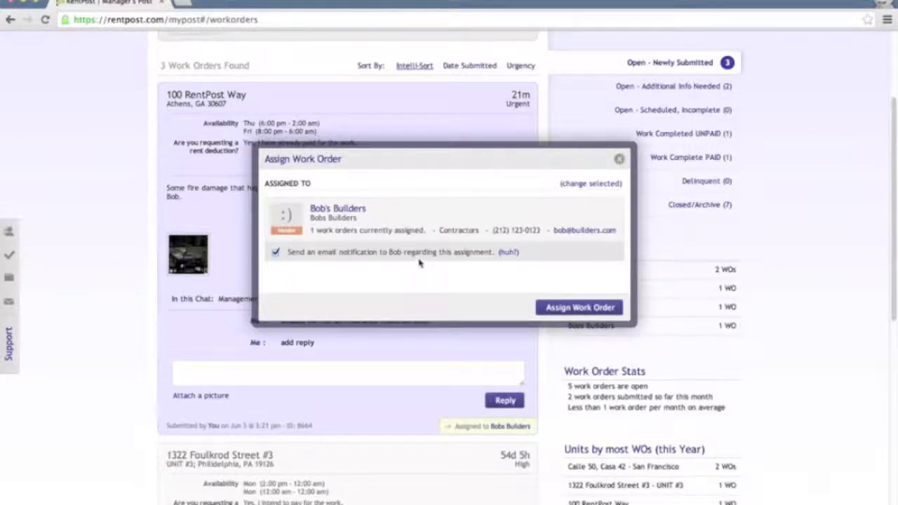
{"action": "mouse_move", "coordinate": [396, 268]}
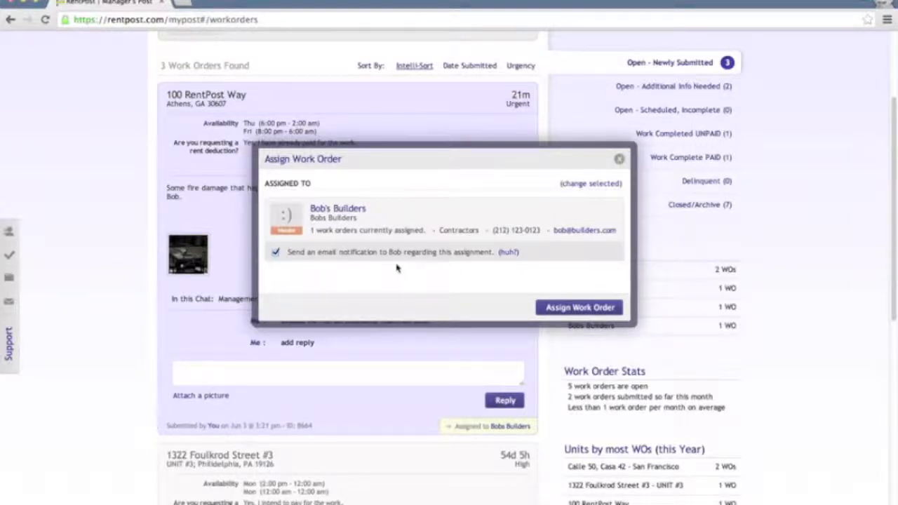
{"action": "mouse_move", "coordinate": [460, 256]}
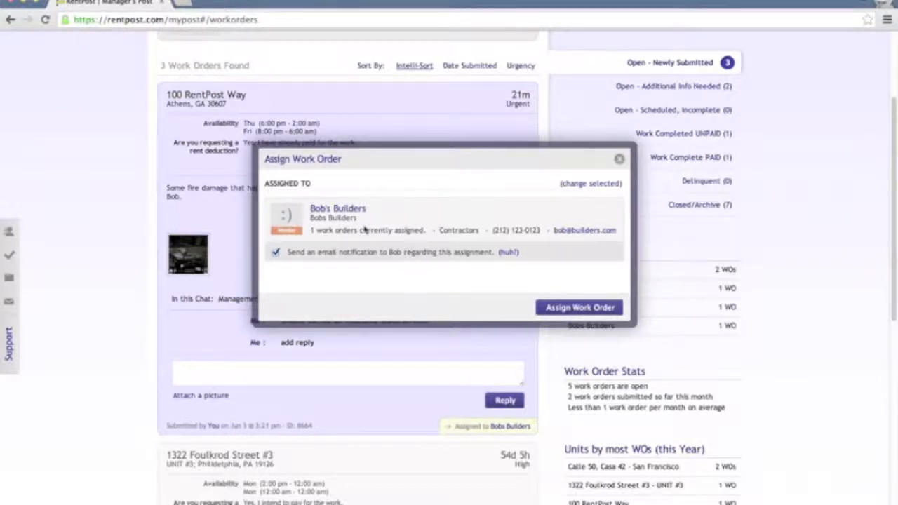
{"action": "mouse_move", "coordinate": [412, 241]}
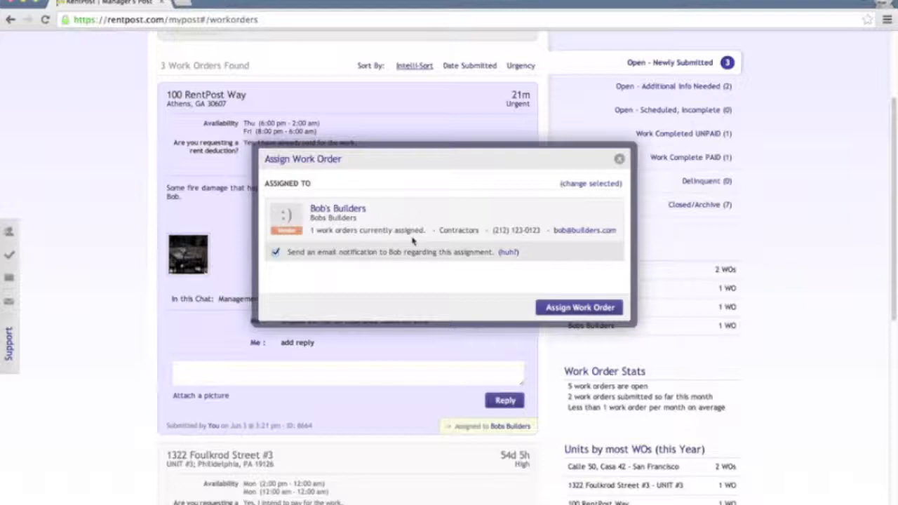
{"action": "mouse_move", "coordinate": [395, 270]}
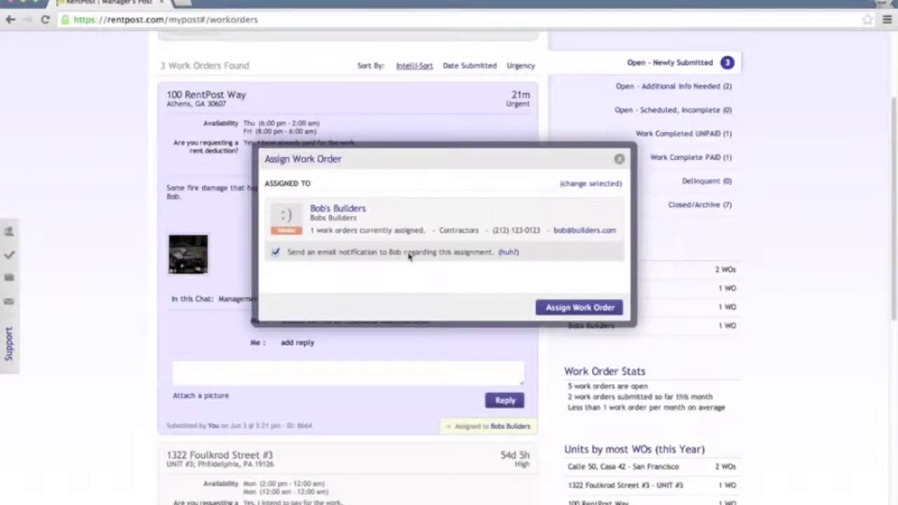
{"action": "mouse_move", "coordinate": [396, 298]}
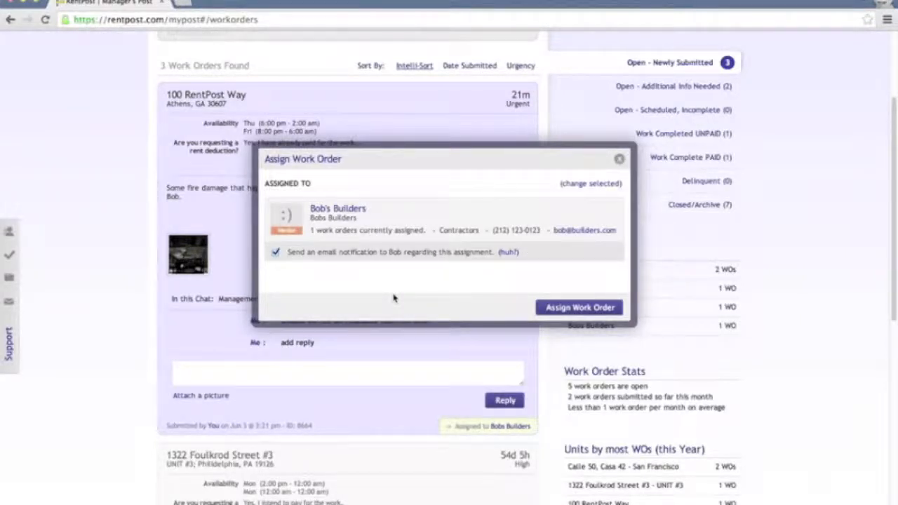
Step: Confirm assigning the 100 RentPost Way order to Bobs Builders
{"action": "left_click", "coordinate": [578, 307]}
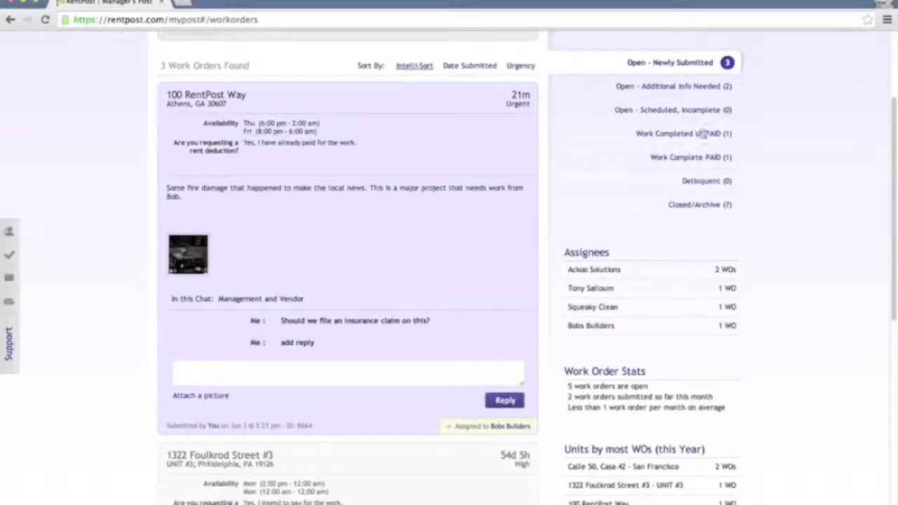
{"action": "mouse_move", "coordinate": [682, 144]}
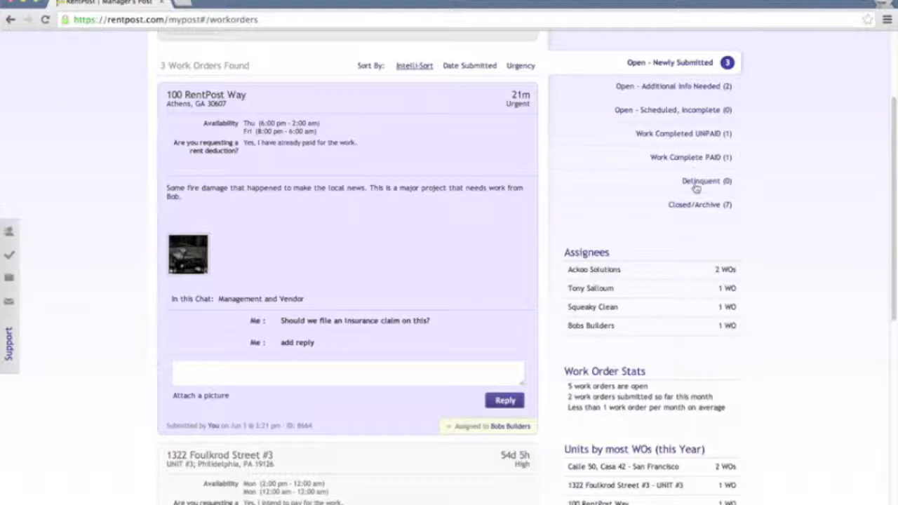
{"action": "mouse_move", "coordinate": [698, 204]}
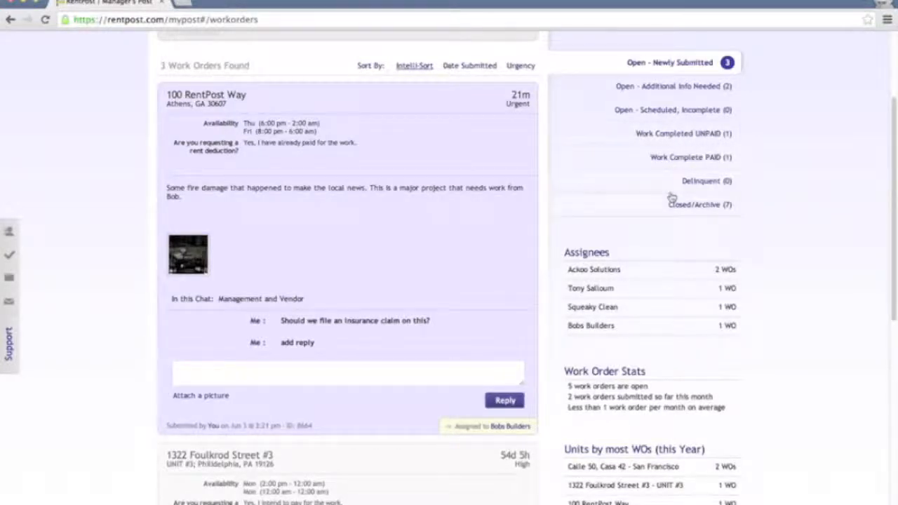
{"action": "mouse_move", "coordinate": [669, 172]}
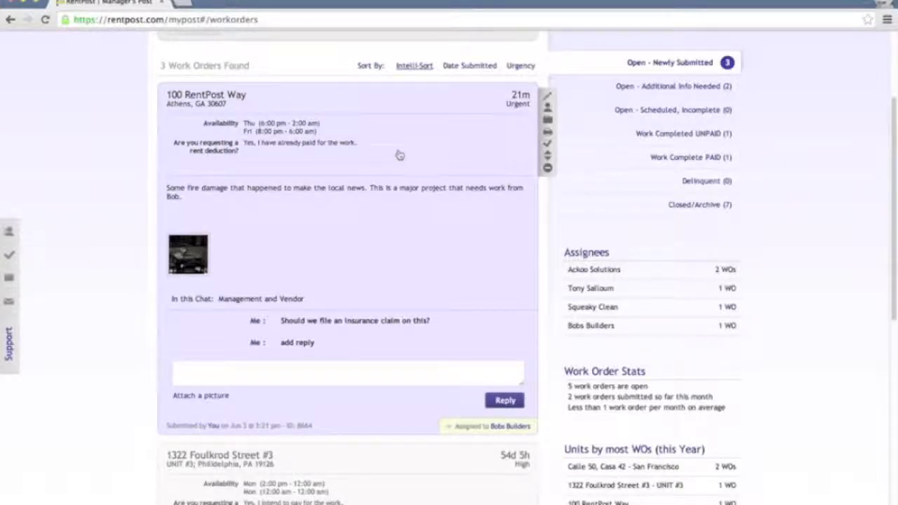
{"action": "mouse_move", "coordinate": [414, 154]}
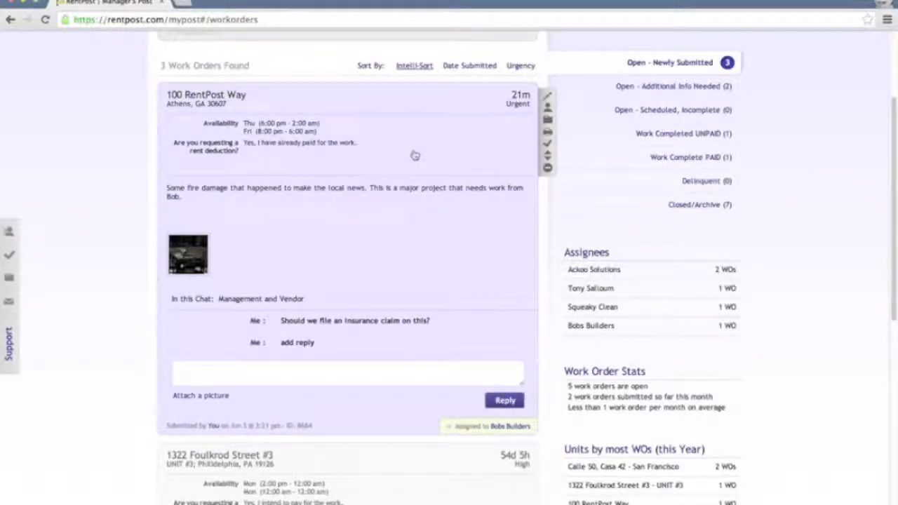
{"action": "mouse_move", "coordinate": [522, 131]}
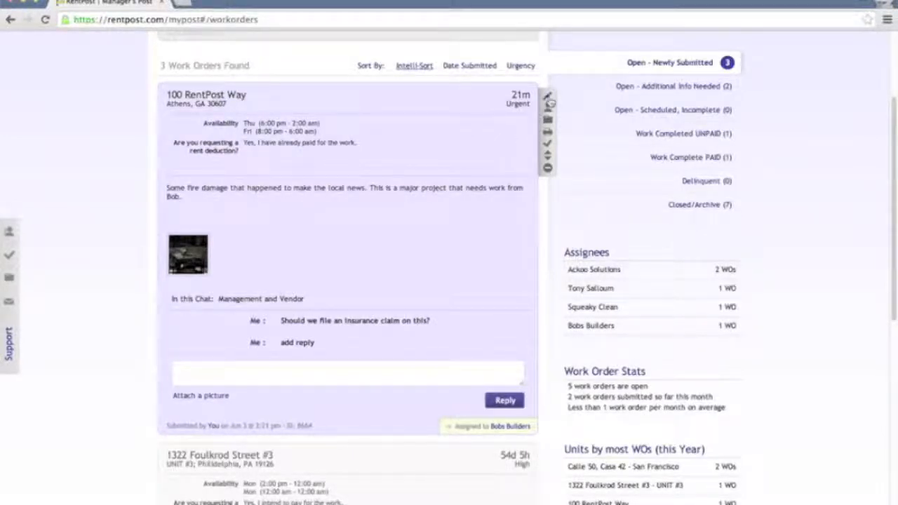
{"action": "mouse_move", "coordinate": [547, 117]}
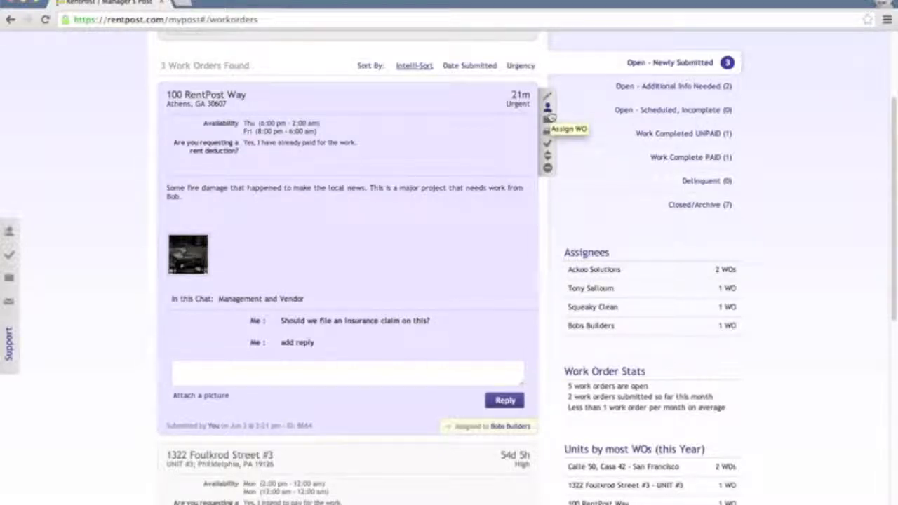
{"action": "mouse_move", "coordinate": [547, 121]}
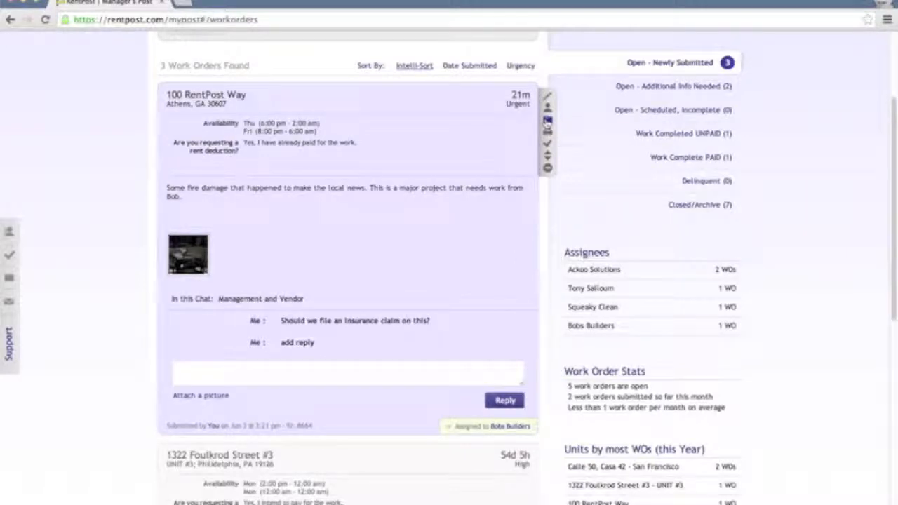
{"action": "mouse_move", "coordinate": [547, 122]}
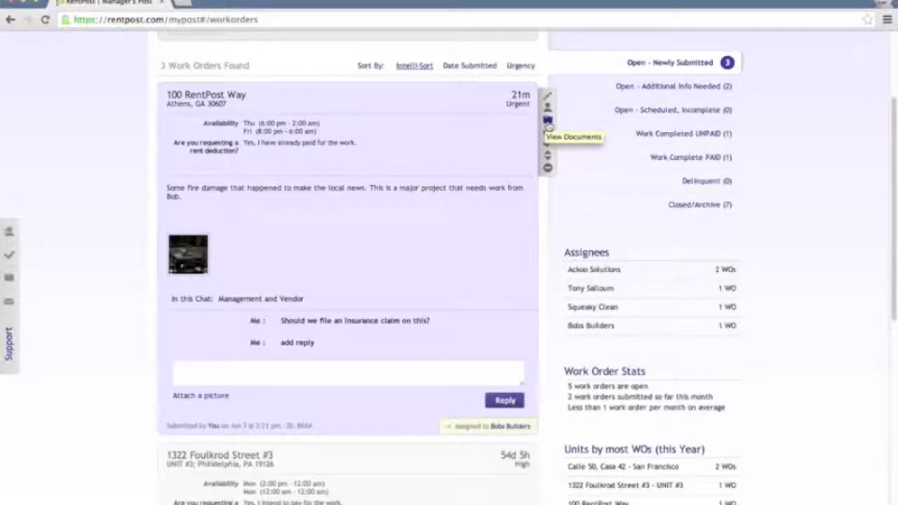
{"action": "mouse_move", "coordinate": [547, 134]}
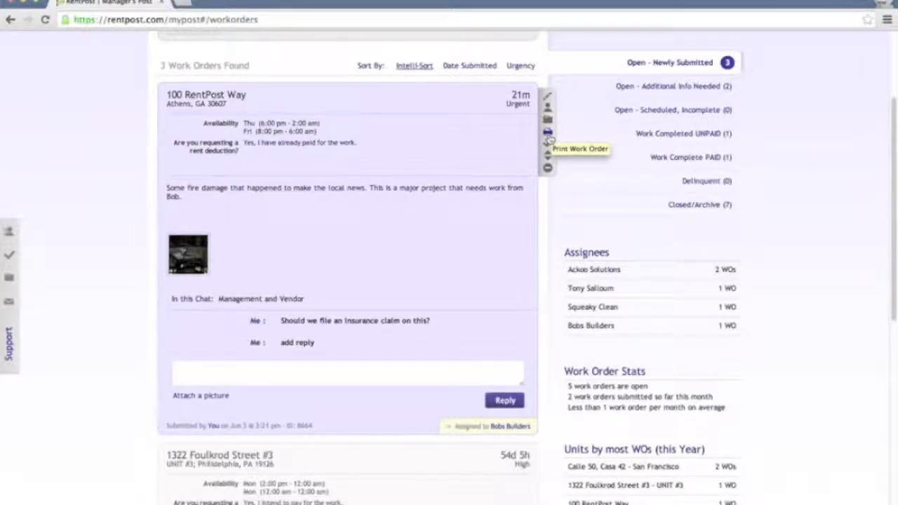
{"action": "mouse_move", "coordinate": [547, 146]}
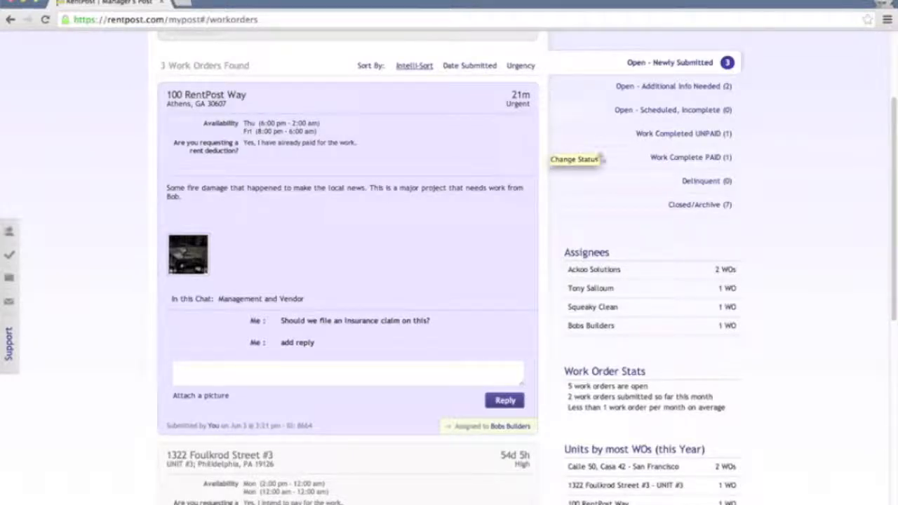
{"action": "mouse_move", "coordinate": [564, 115]}
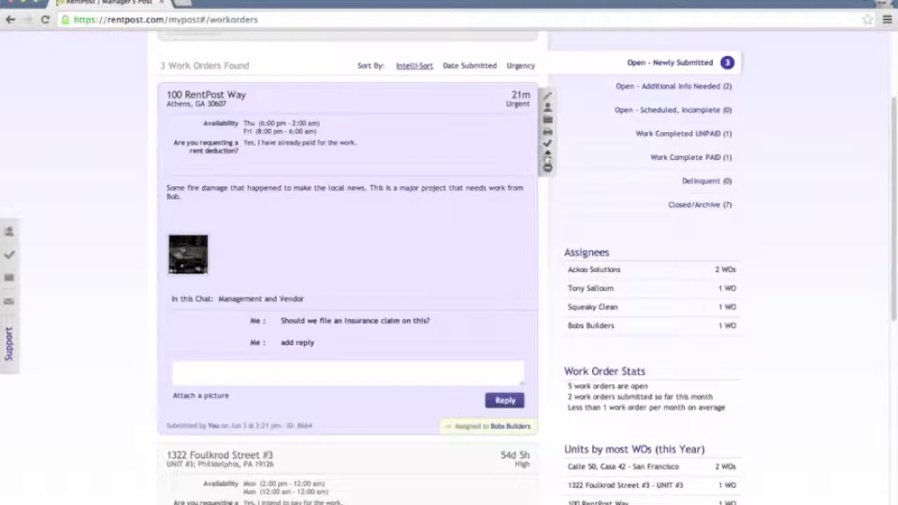
{"action": "mouse_move", "coordinate": [548, 166]}
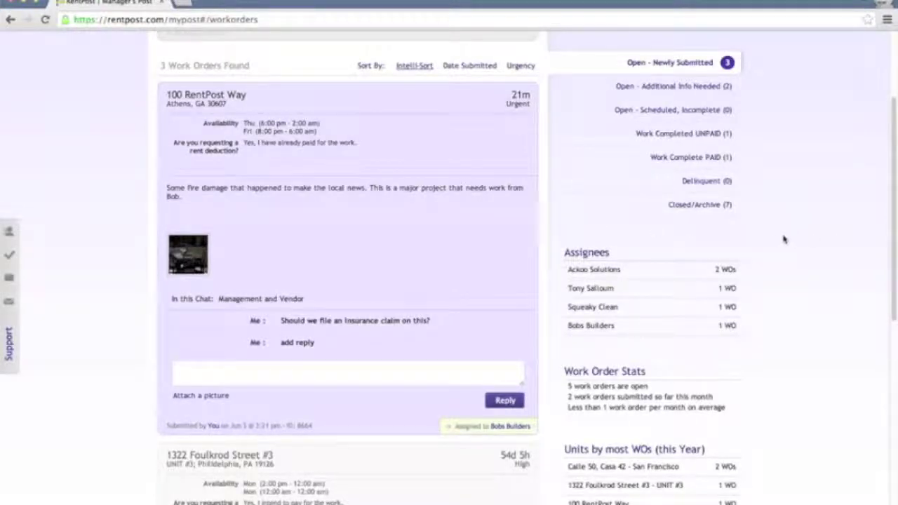
{"action": "mouse_move", "coordinate": [632, 346]}
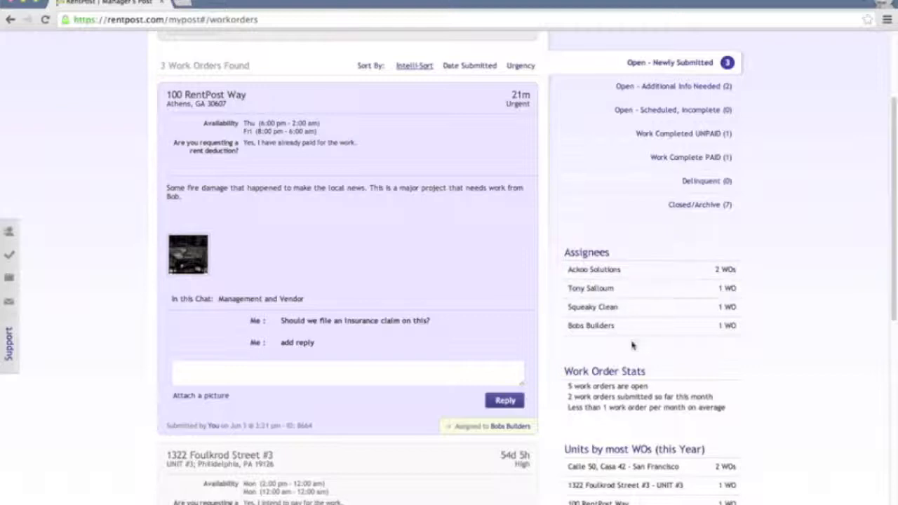
{"action": "mouse_move", "coordinate": [593, 270]}
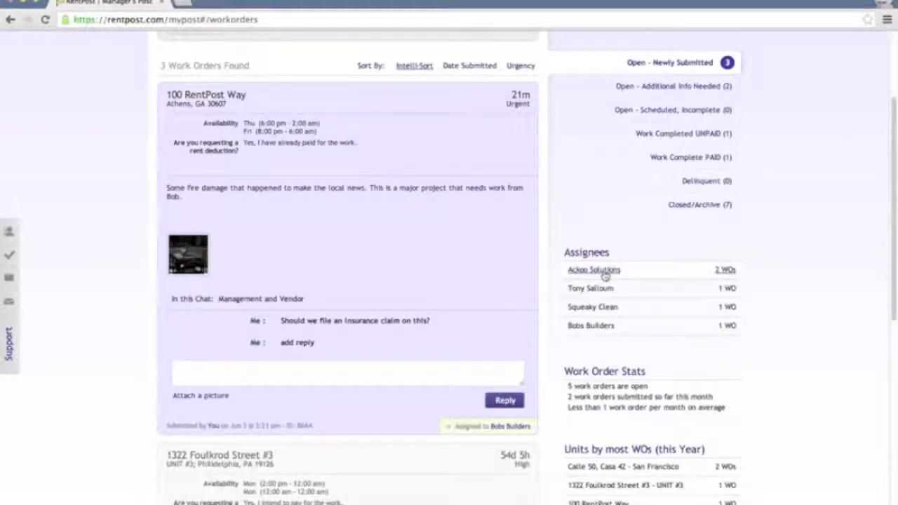
{"action": "mouse_move", "coordinate": [590, 326]}
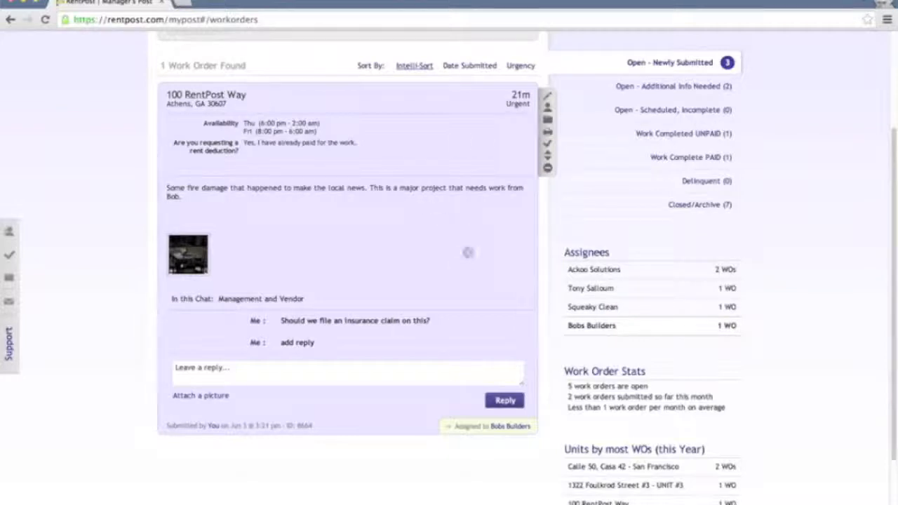
{"action": "scroll", "scroll_direction": "up", "scroll_amount": 3}
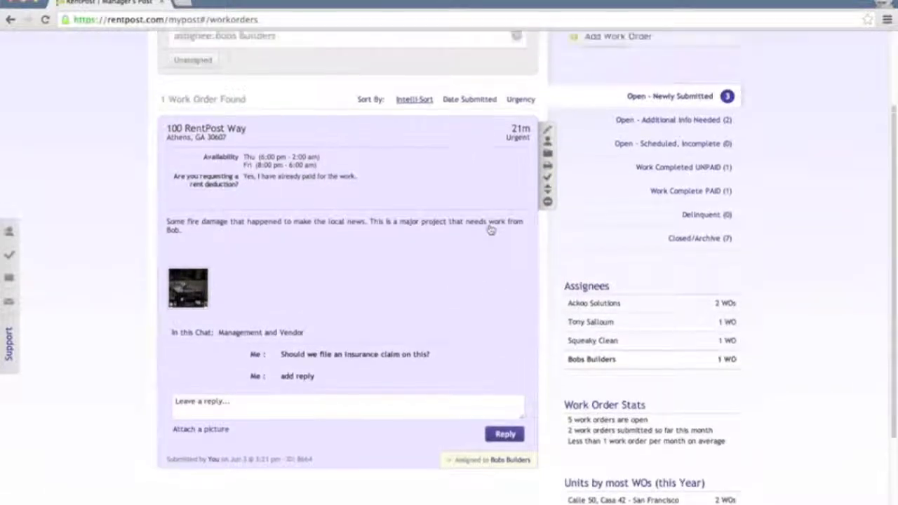
{"action": "scroll", "scroll_direction": "up", "scroll_amount": 3}
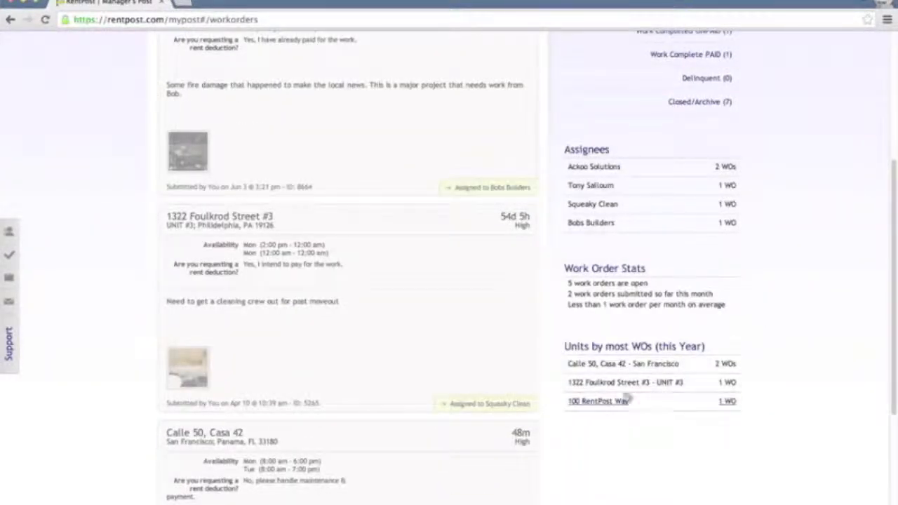
{"action": "mouse_move", "coordinate": [772, 354]}
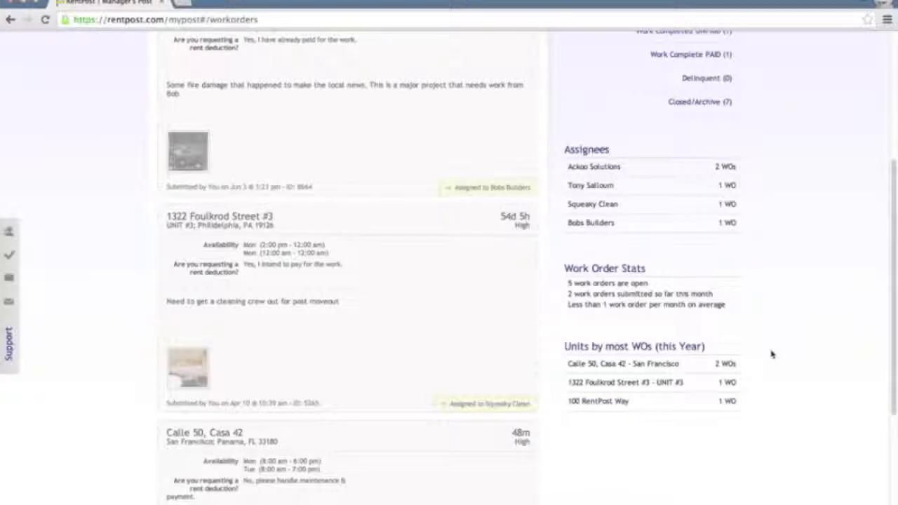
{"action": "scroll", "scroll_direction": "up", "scroll_amount": 3}
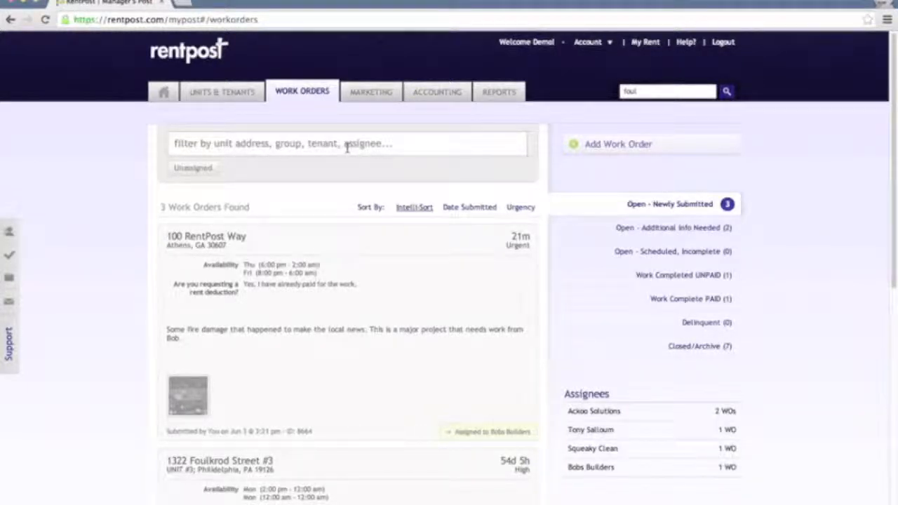
Step: Filter work orders by '100' and scroll through the 100 RentPost Way order
{"action": "left_click", "coordinate": [347, 143]}
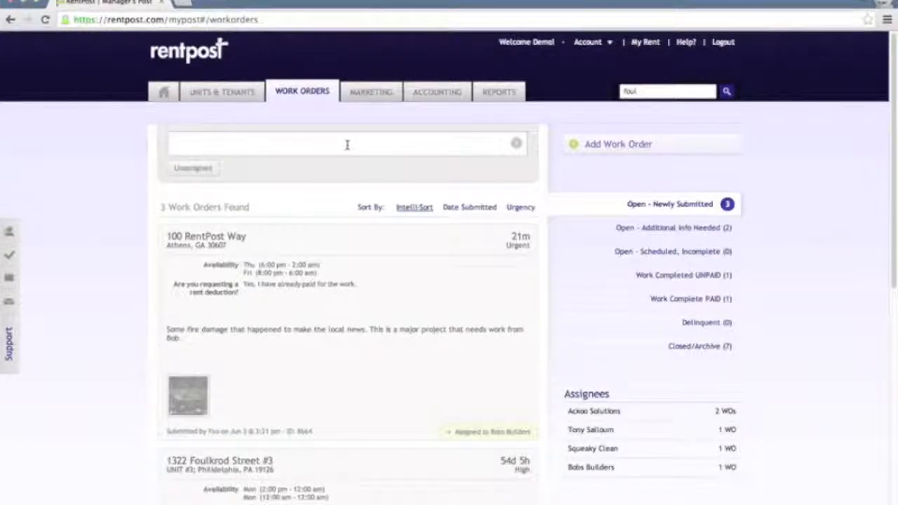
{"action": "type", "text": "100"}
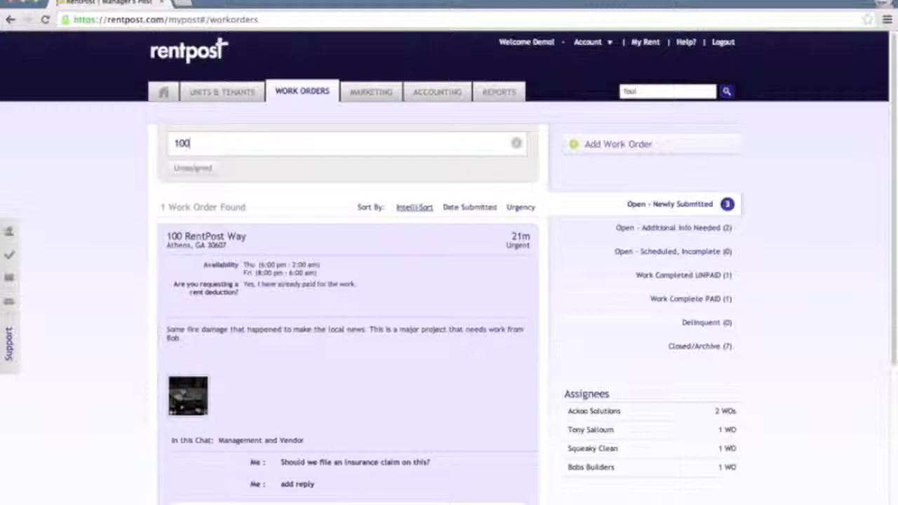
{"action": "scroll", "scroll_direction": "down", "scroll_amount": 3}
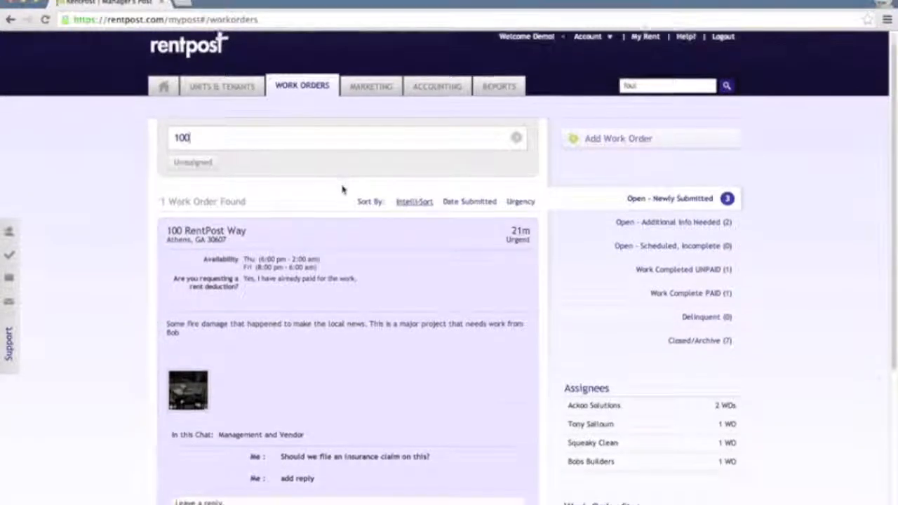
{"action": "scroll", "scroll_direction": "down", "scroll_amount": 3}
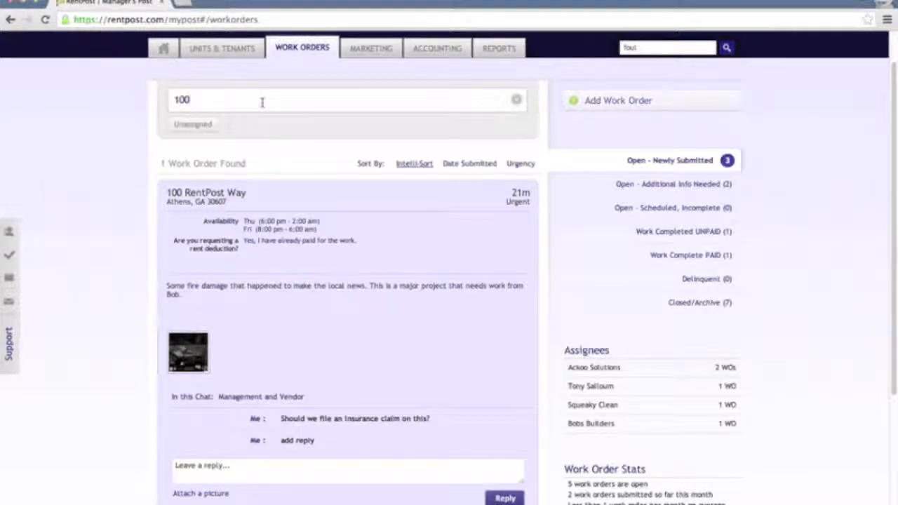
{"action": "scroll", "scroll_direction": "down", "scroll_amount": 3}
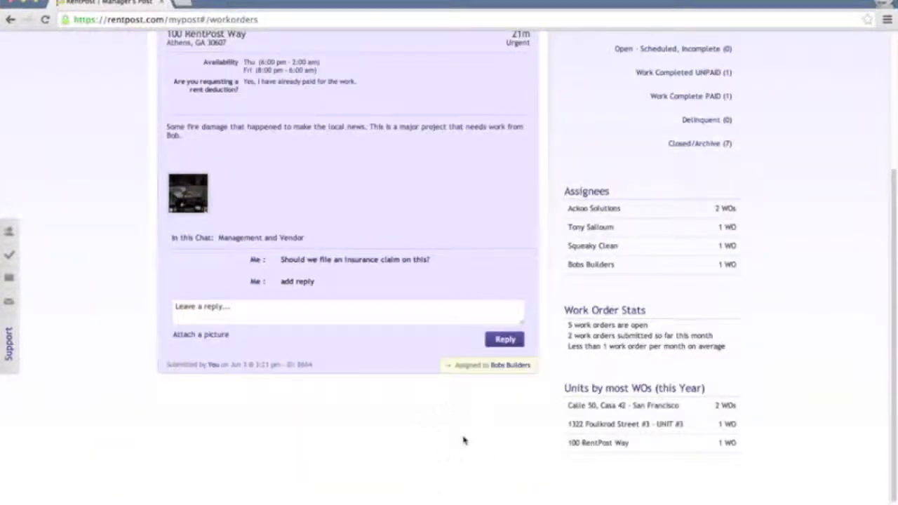